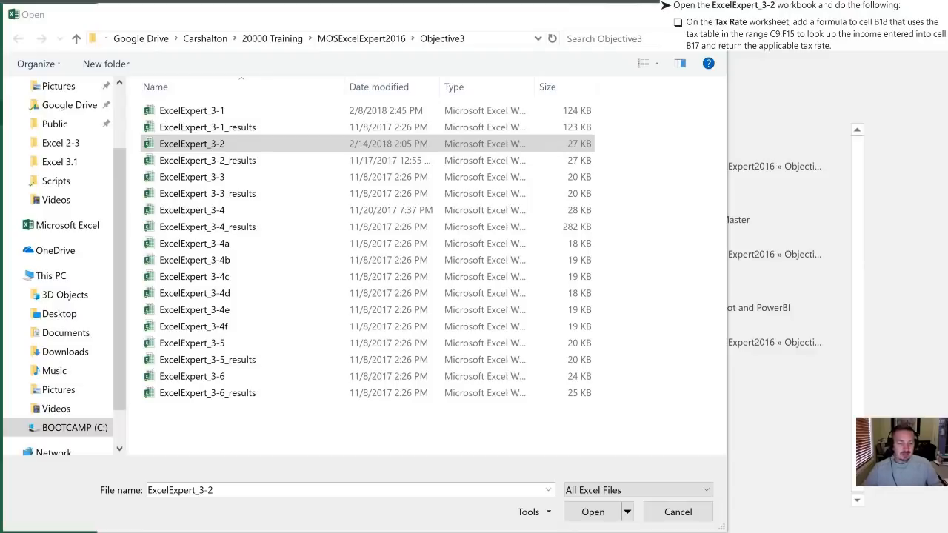
mouse_move(244, 360)
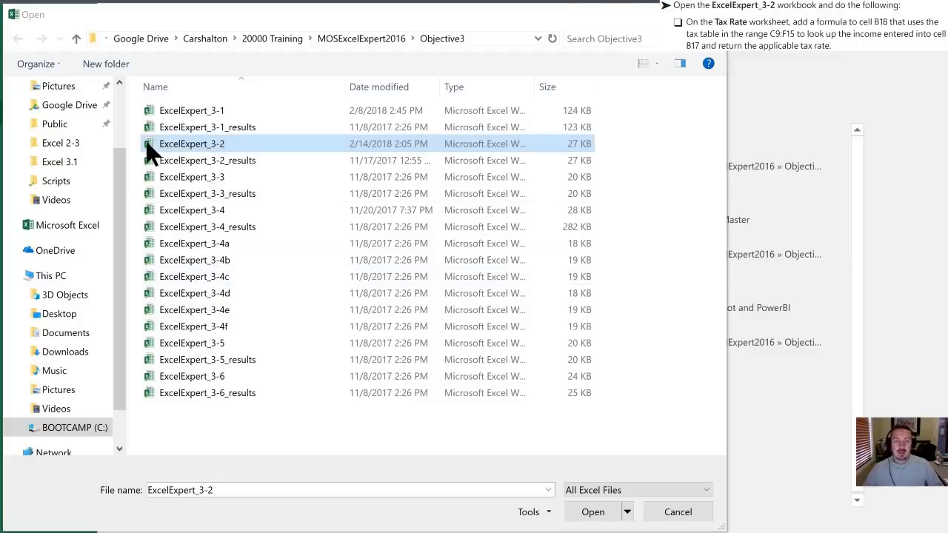
Open the ExcelExpert_3-2 workbook from the Objective3 folder.
click(593, 512)
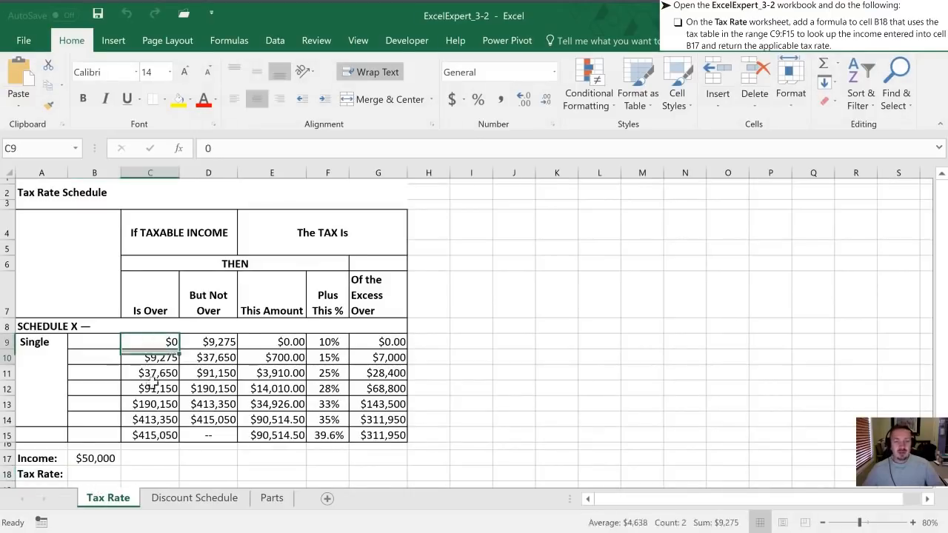
drag(149, 341, 327, 436)
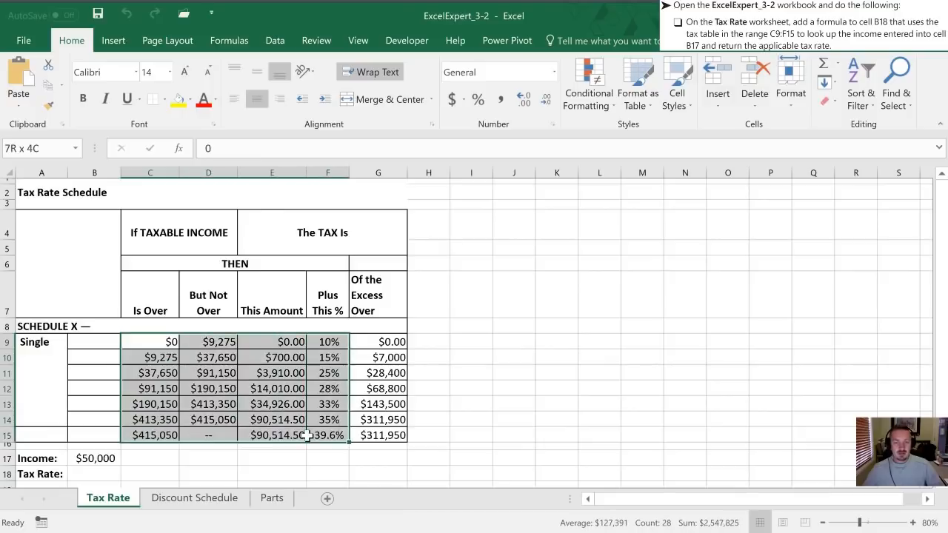
click(151, 341)
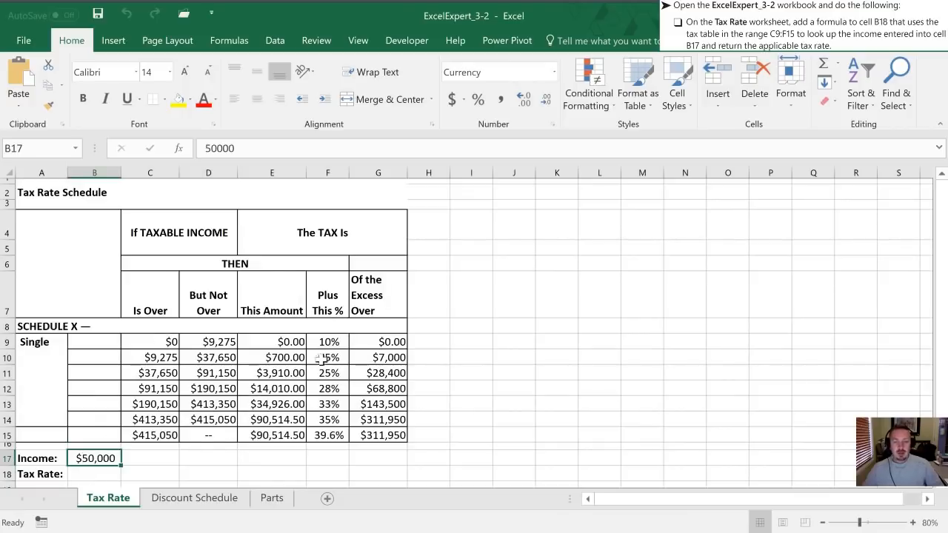
mouse_move(311, 399)
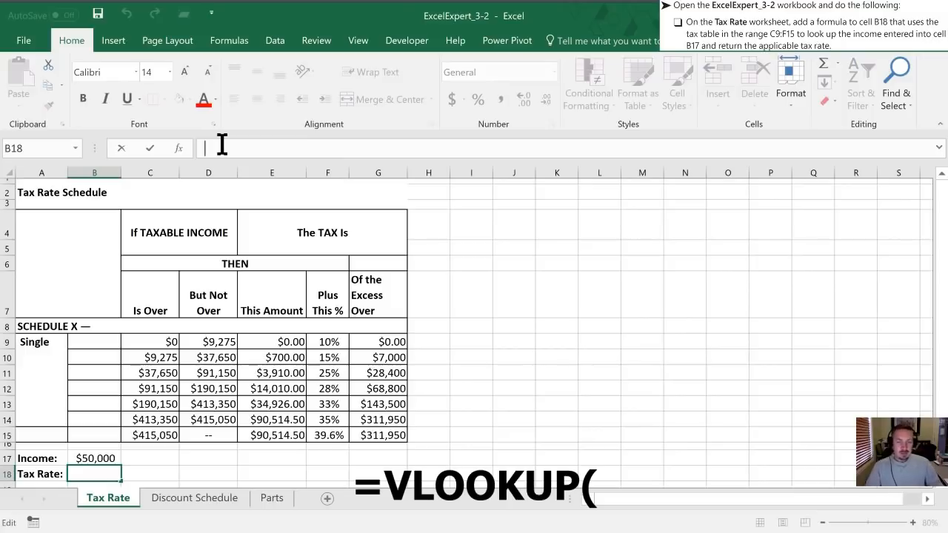
Start =VLOOKUP( in B18 with B17 as the lookup value, followed by a comma.
text(=vlookup)
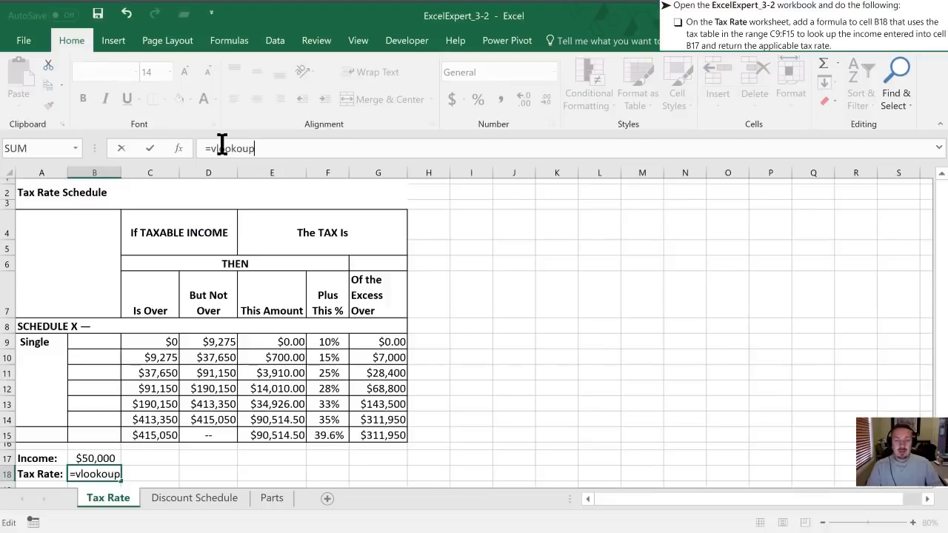
text(()
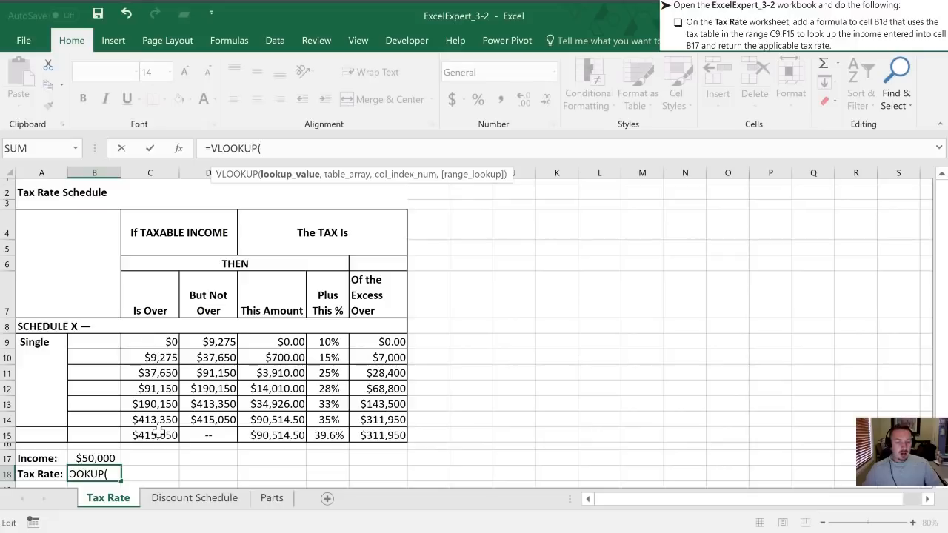
mouse_move(541, 270)
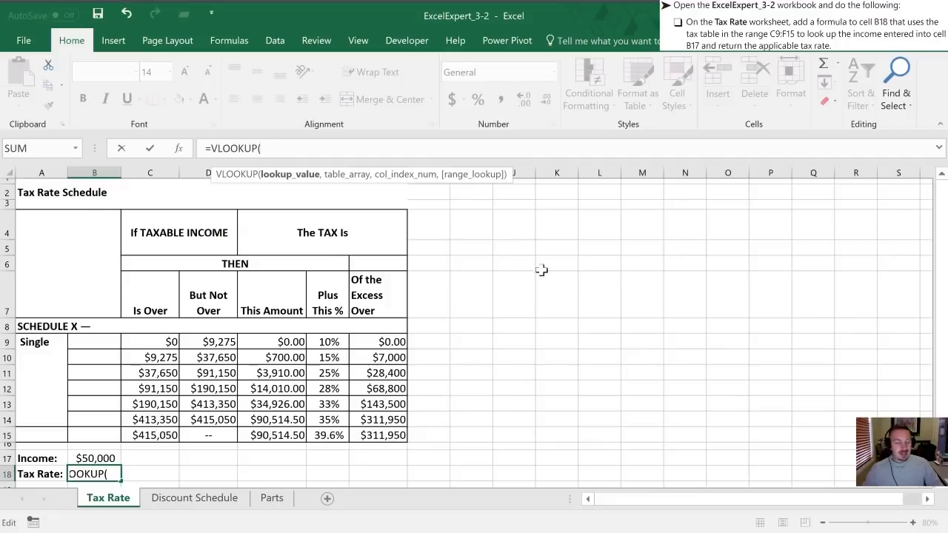
mouse_move(610, 273)
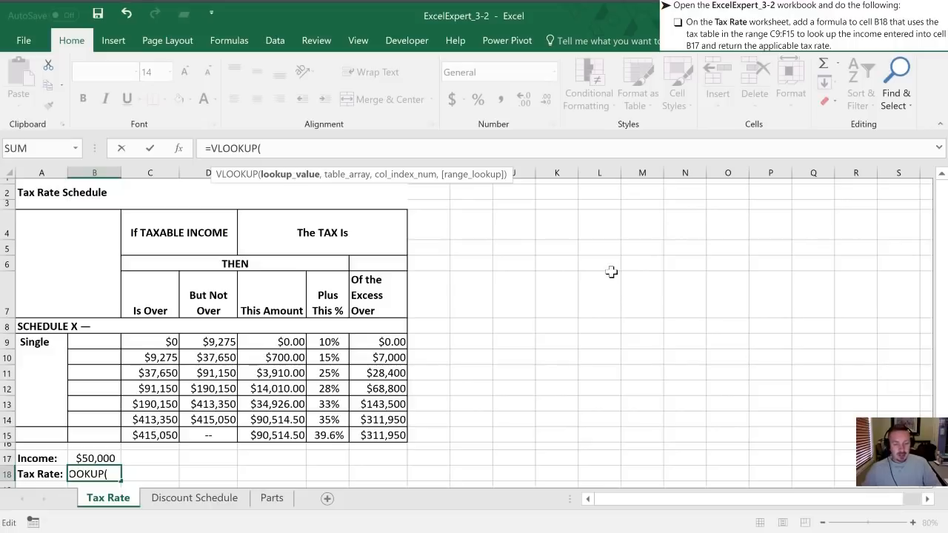
mouse_move(459, 249)
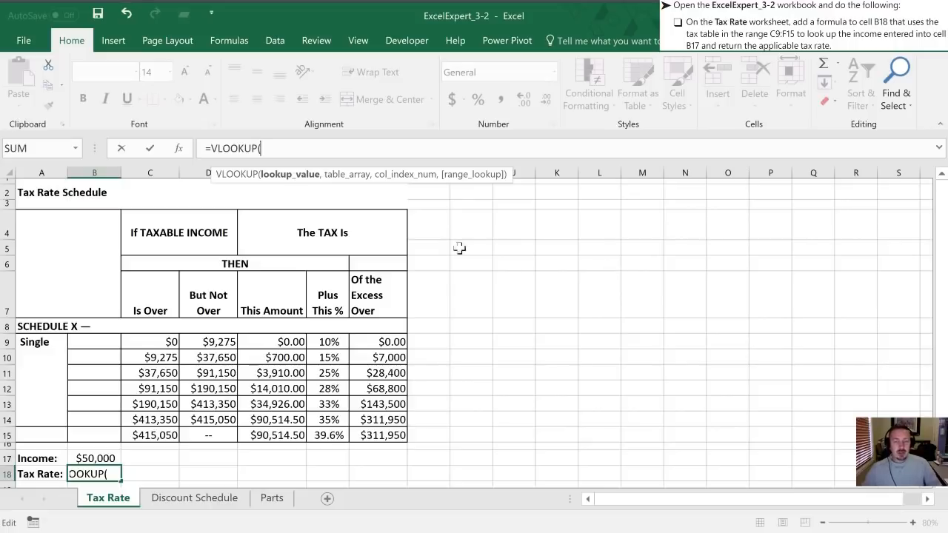
mouse_move(539, 267)
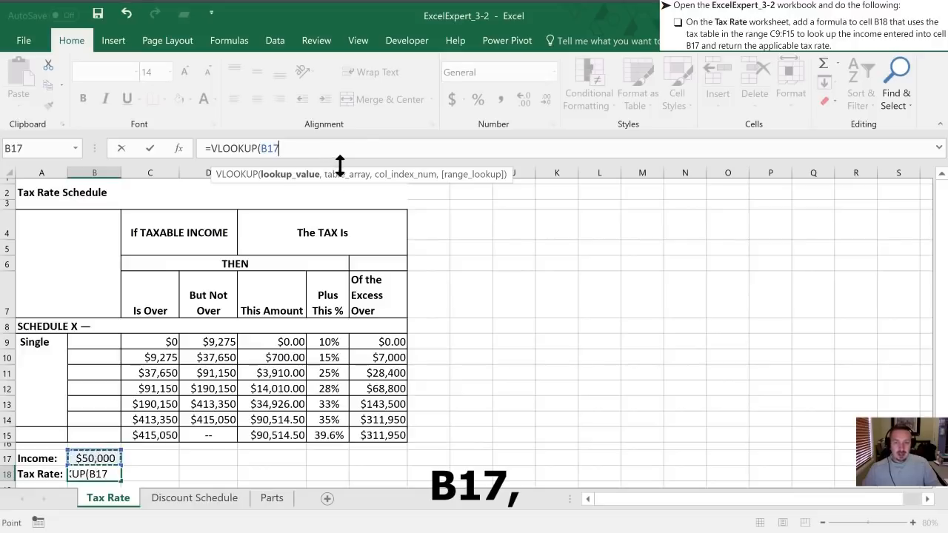
text(,)
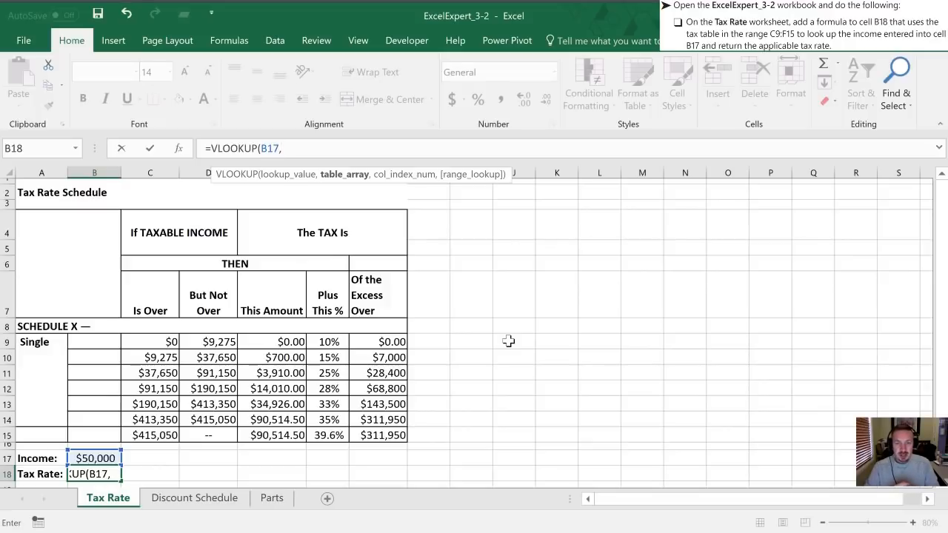
mouse_move(435, 361)
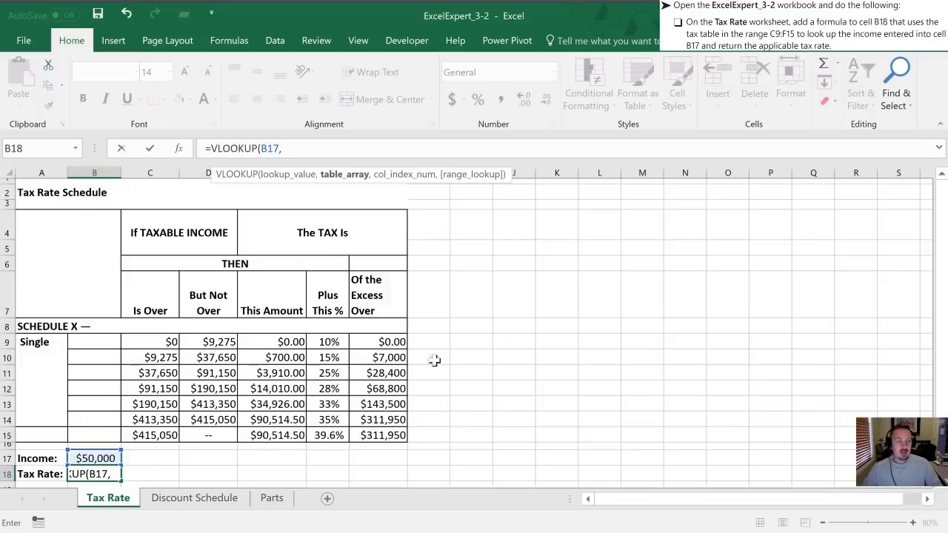
Add the tax table as absolute range $C$9:$F$15 to the VLOOKUP, followed by a comma.
click(150, 341)
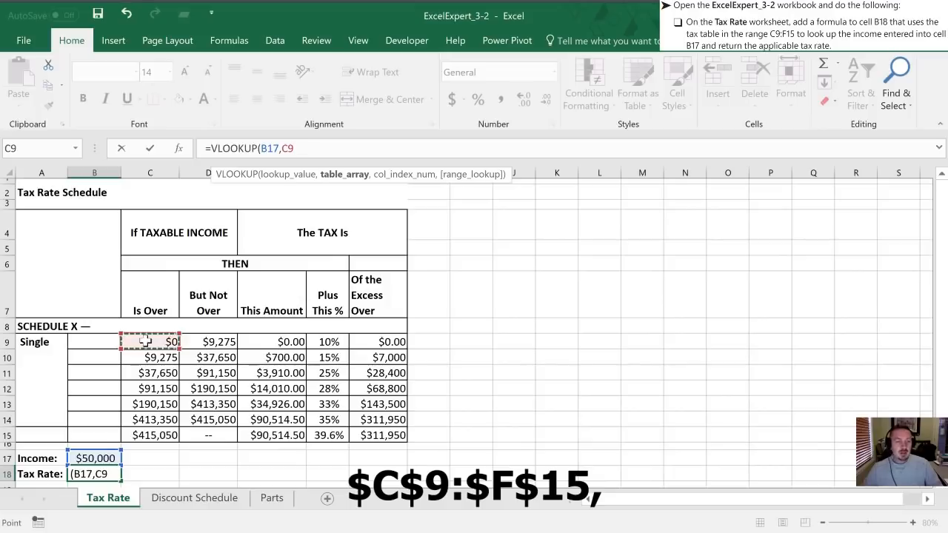
drag(150, 340, 288, 435)
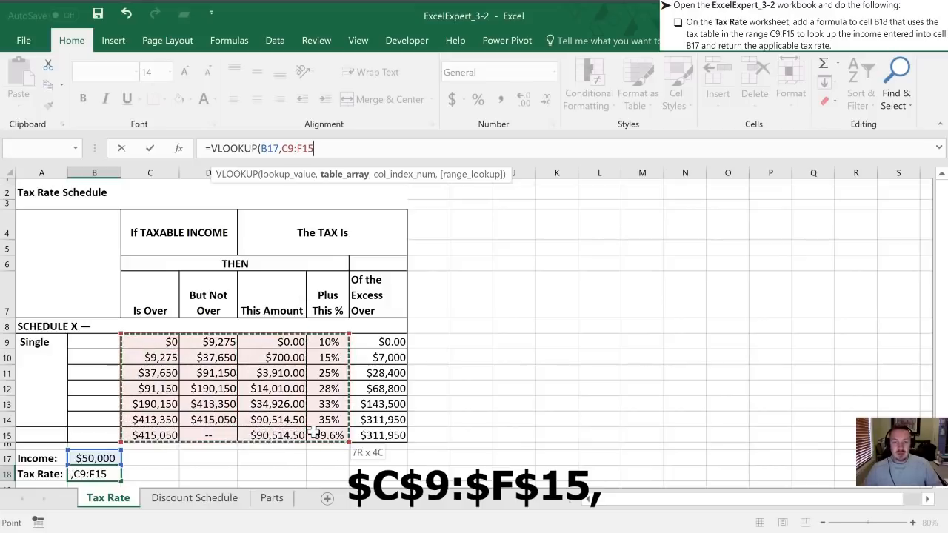
key(f4)
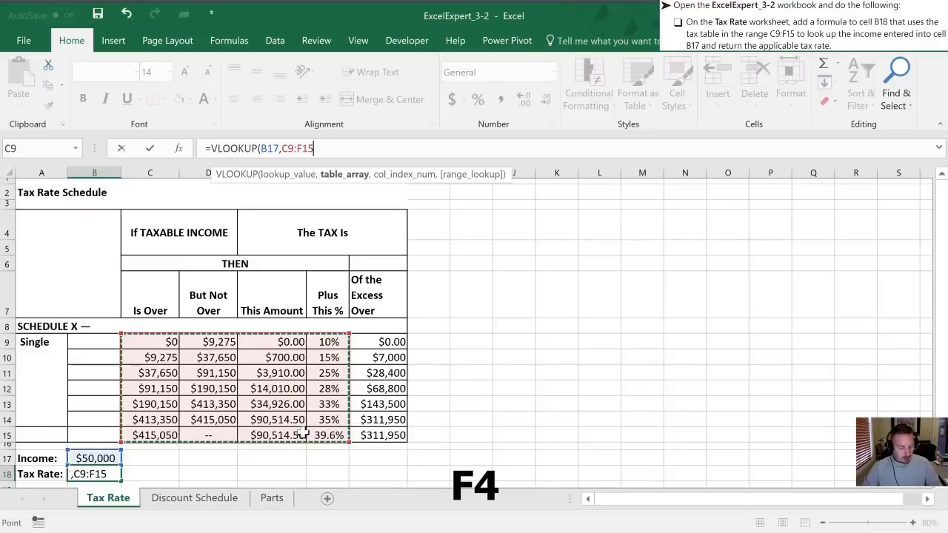
key(f4)
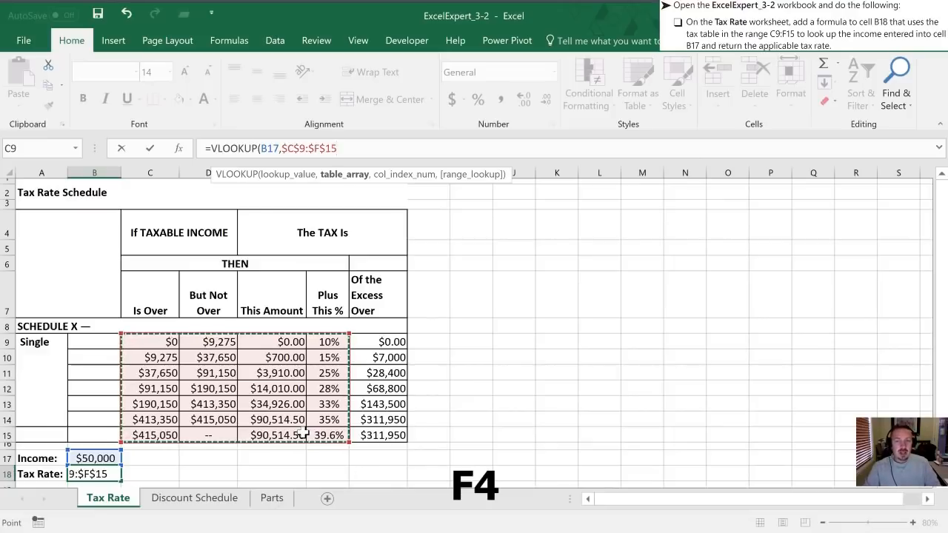
key(F4)
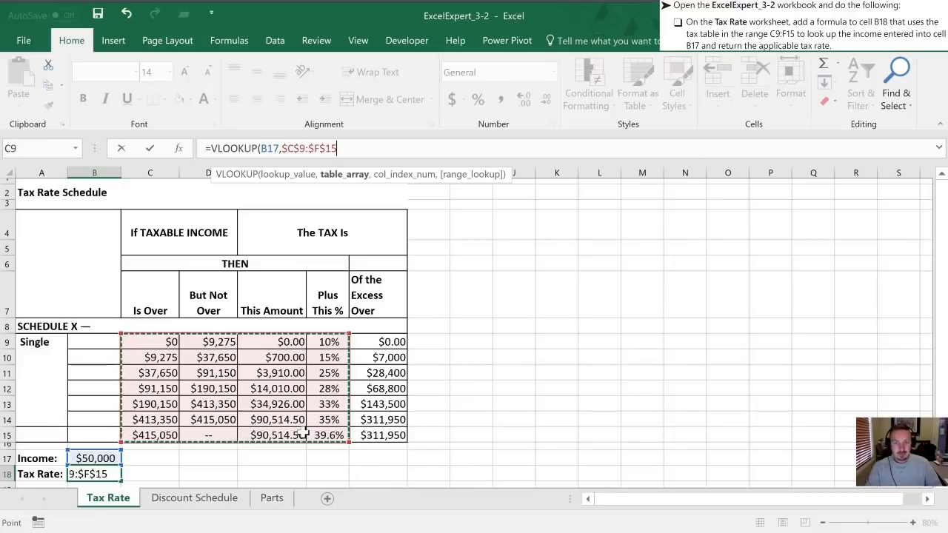
text(,)
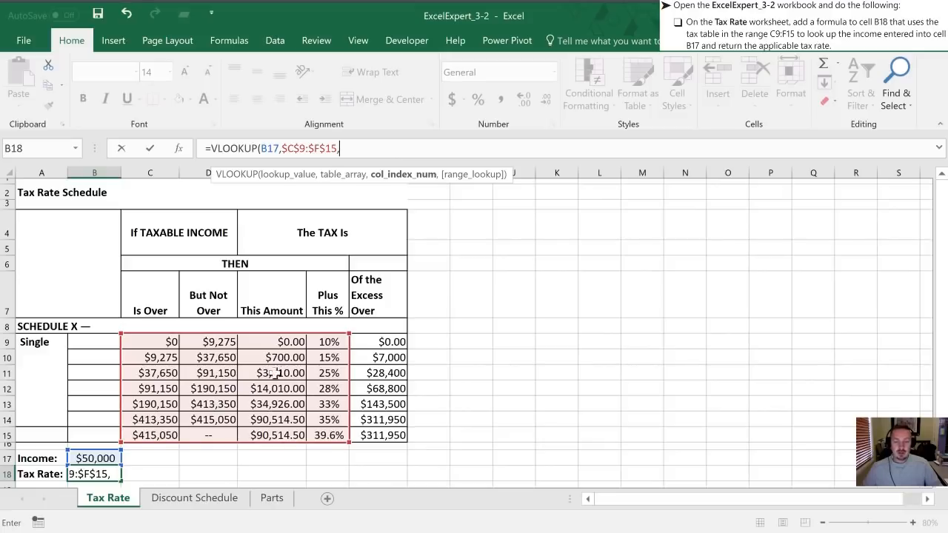
Complete the formula as =VLOOKUP(B17,$C$9:$F$15,4) with column index 4 and closing parenthesis.
text(,)
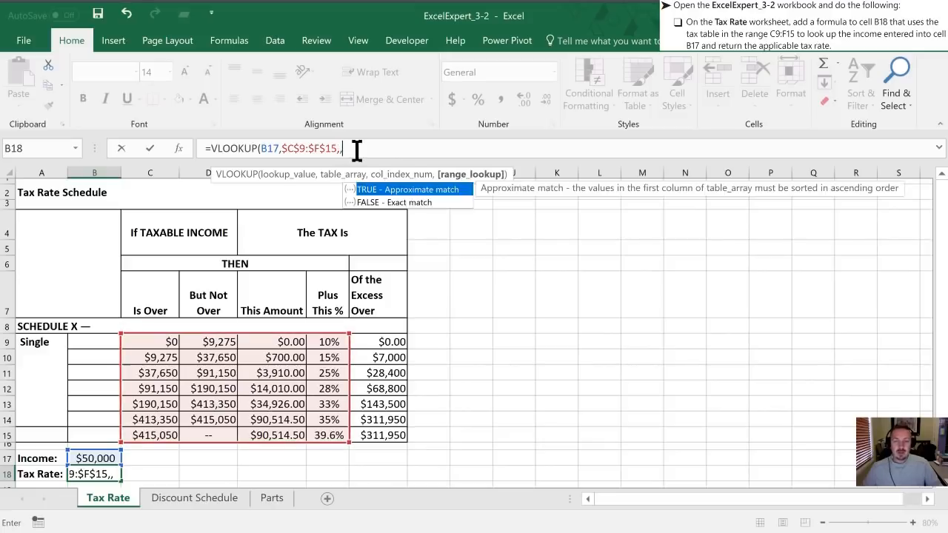
text(4)
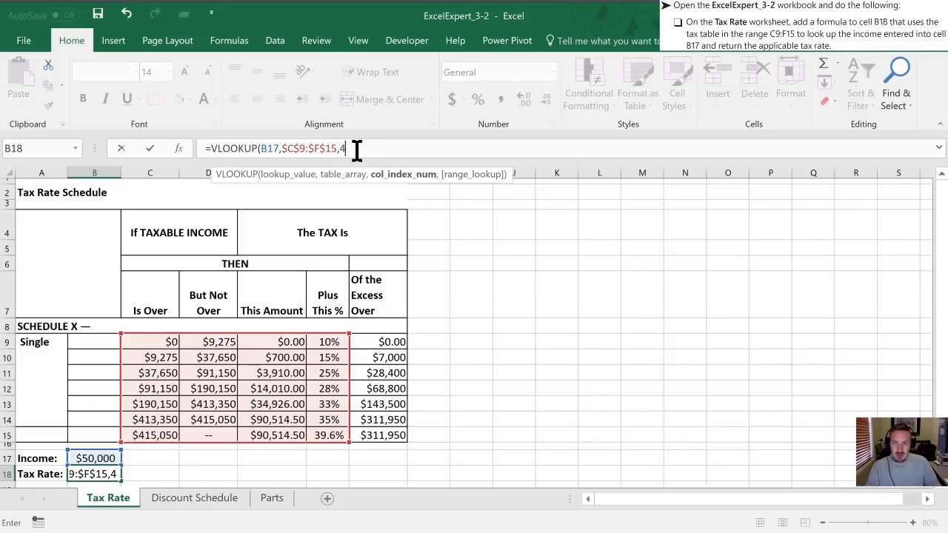
text(,)
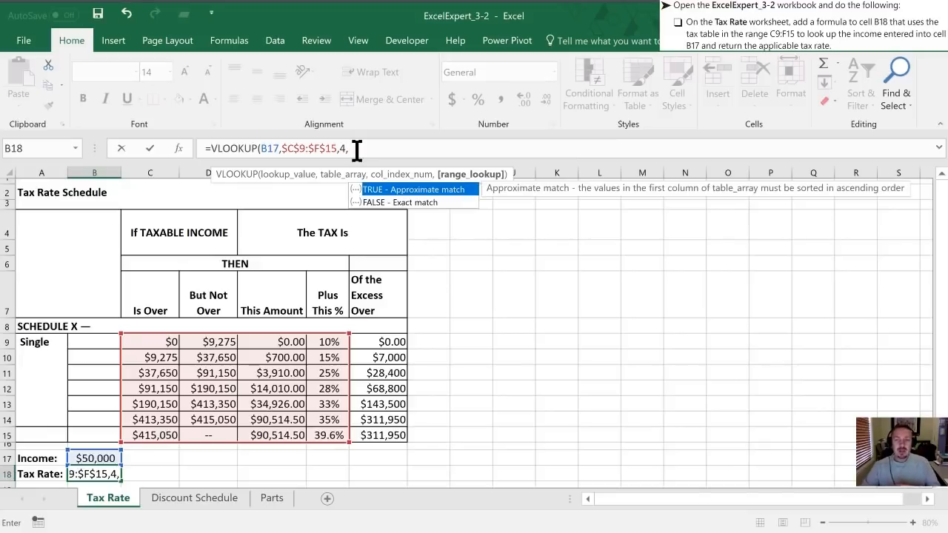
mouse_move(412, 214)
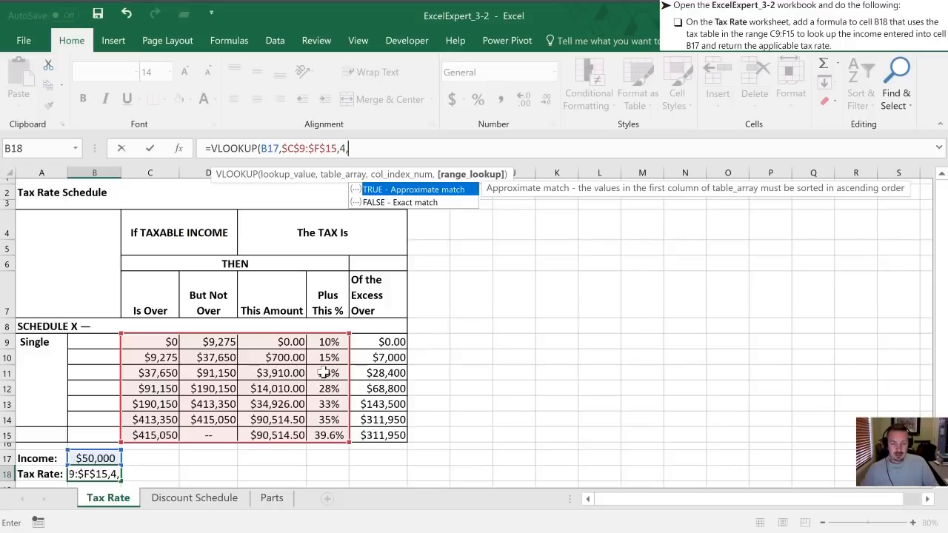
mouse_move(483, 344)
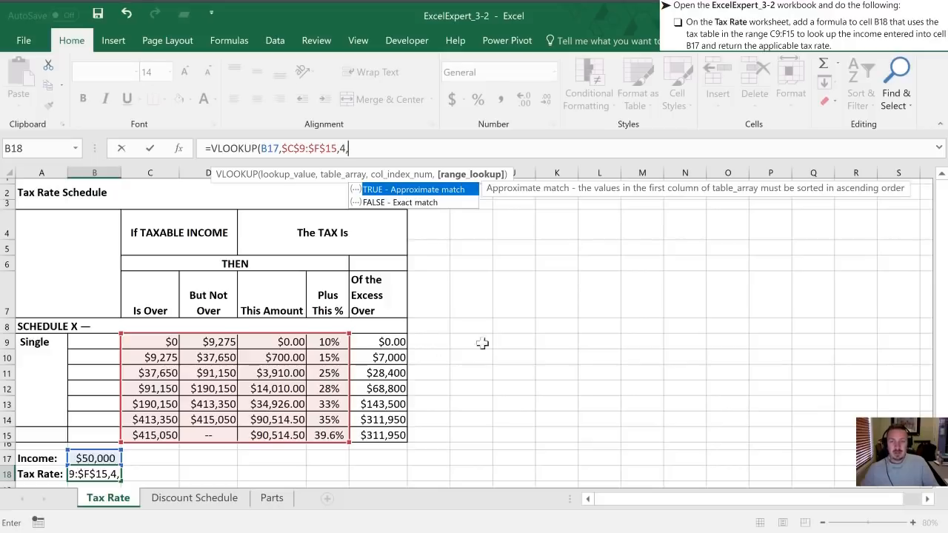
text())
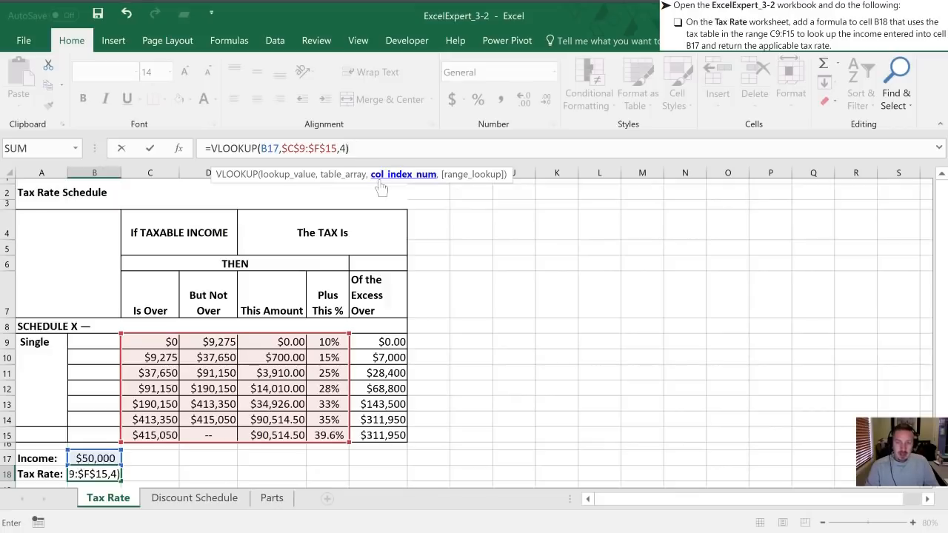
mouse_move(380, 181)
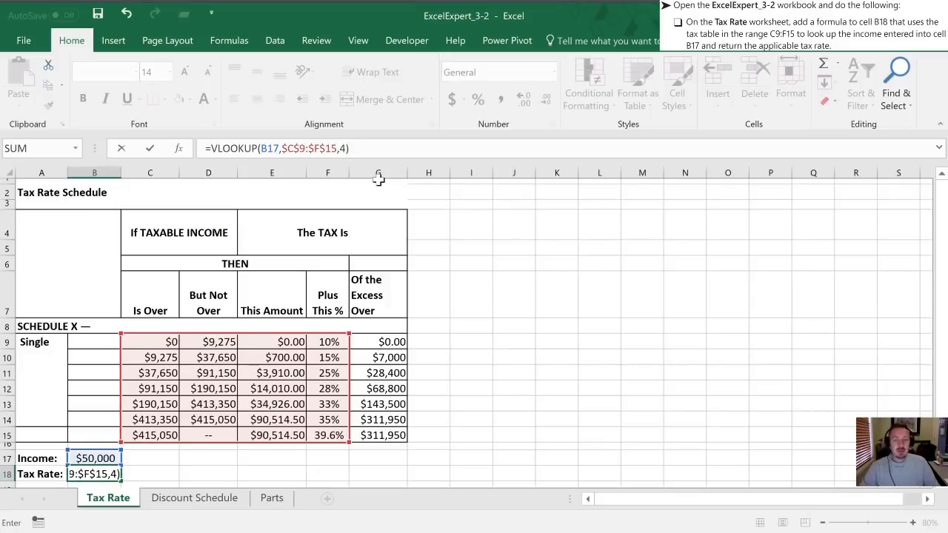
Commit the VLOOKUP in B18 so it returns 25% for the $50,000 income.
key(Return)
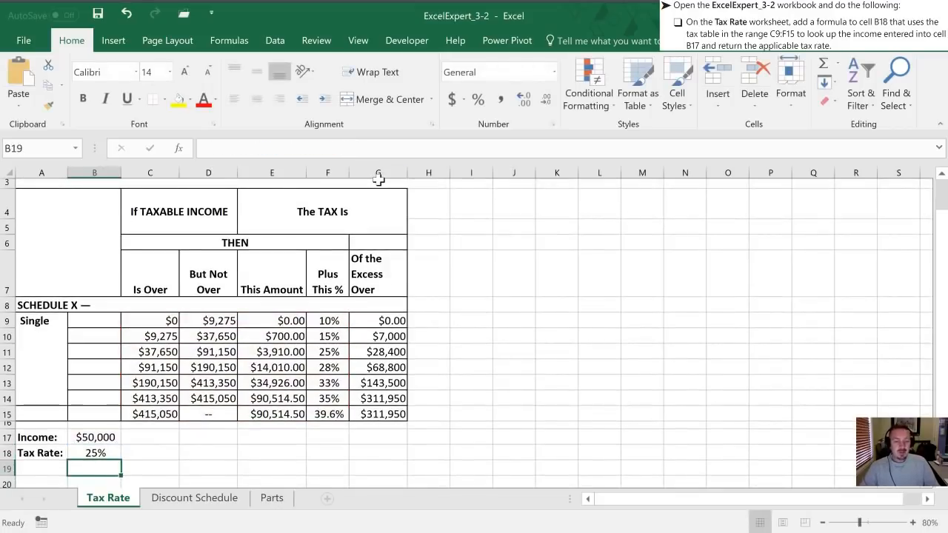
mouse_move(240, 361)
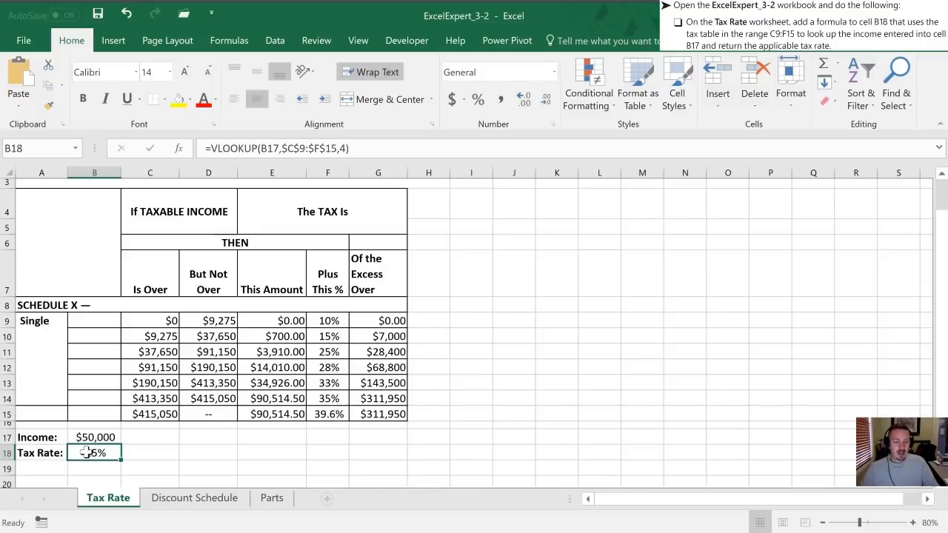
Change the income in B17 to 1000 to test the tax-rate lookup.
click(95, 437)
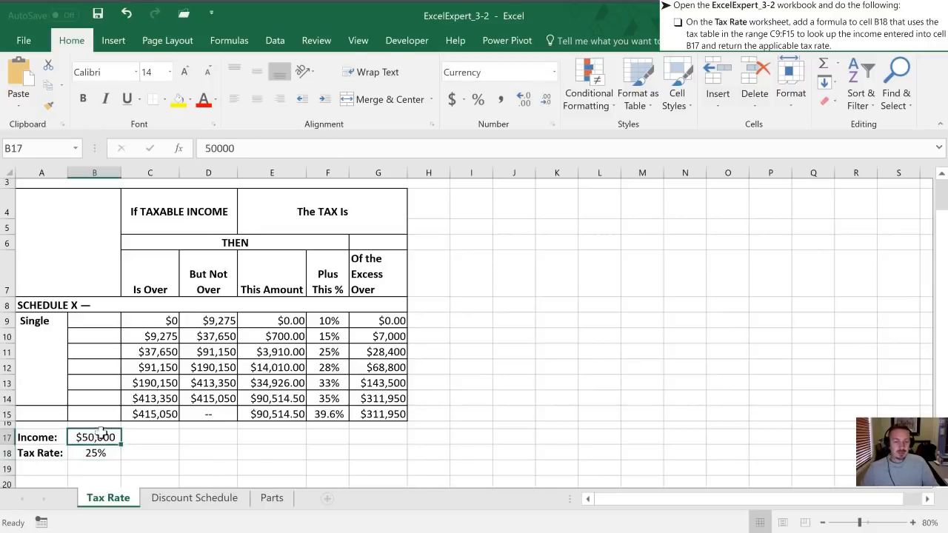
mouse_move(413, 437)
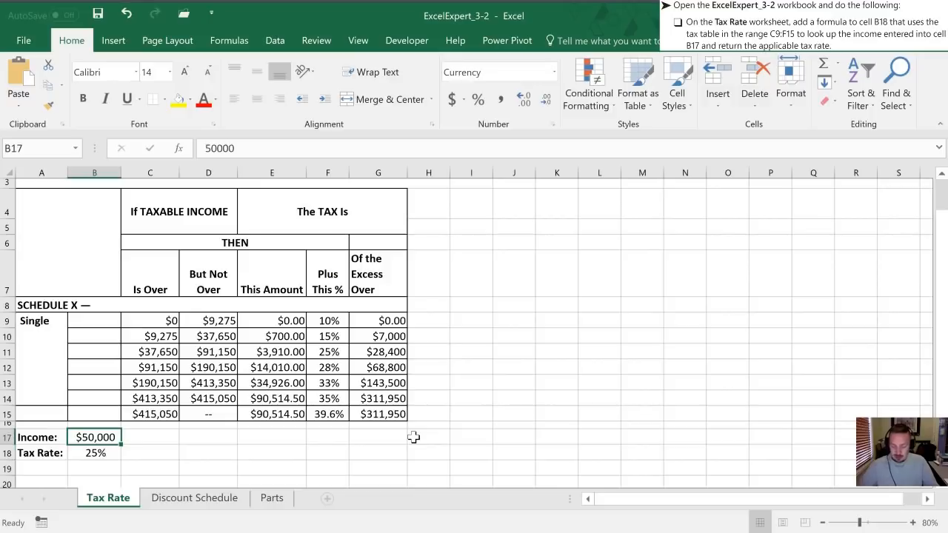
text(1000)
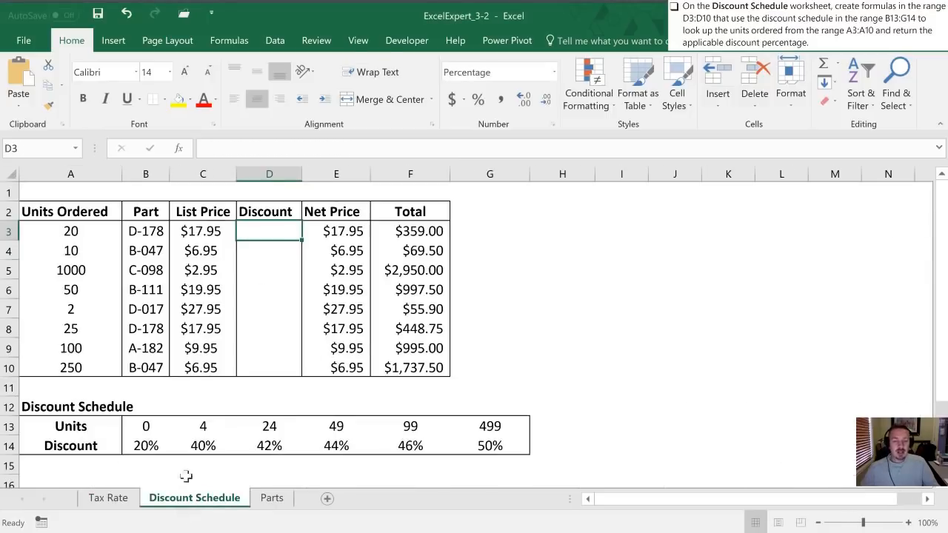
mouse_move(557, 293)
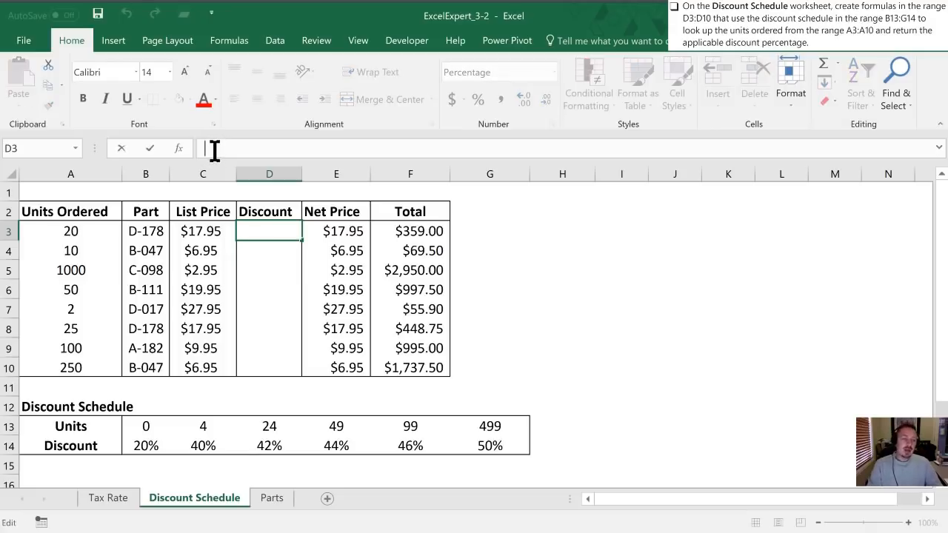
Start an =HLOOKUP( formula in D3 on the Discount Schedule sheet.
text(=HLOOKUP()
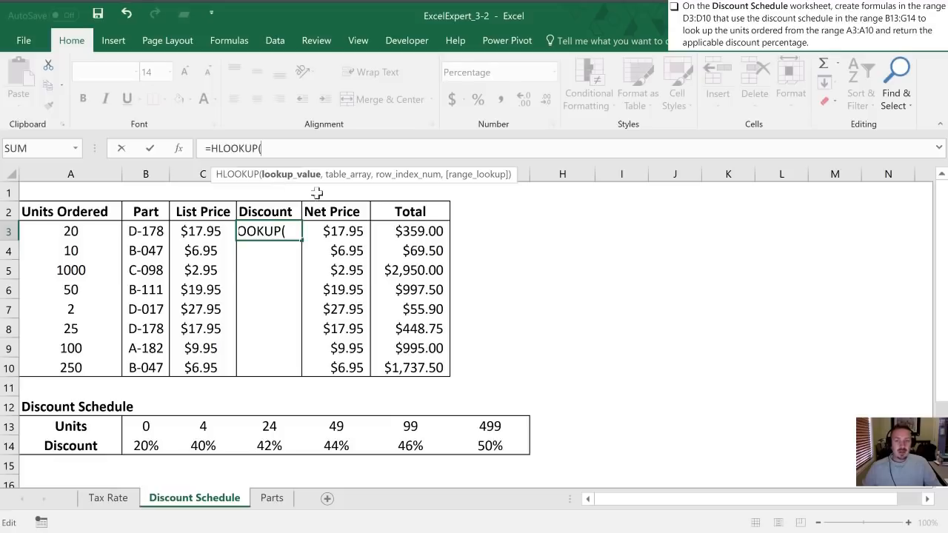
mouse_move(405, 183)
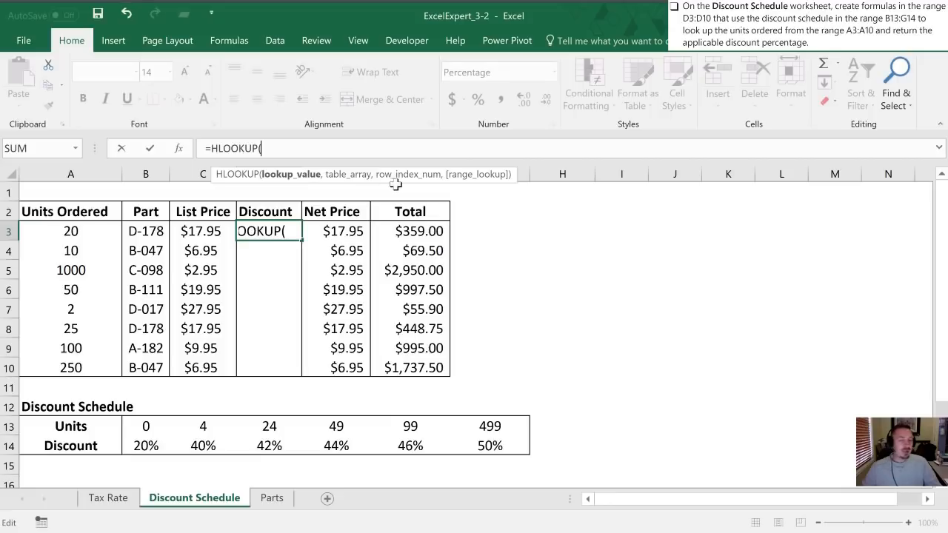
mouse_move(391, 183)
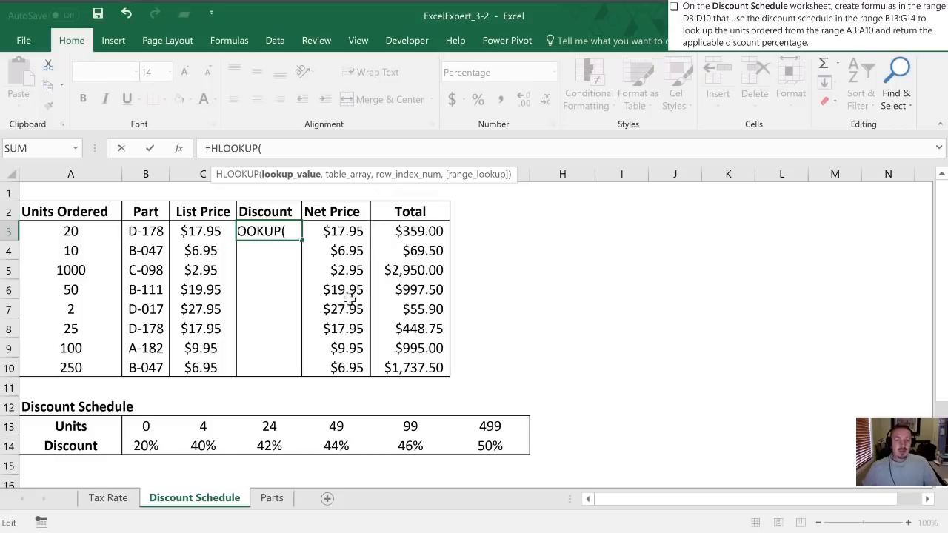
mouse_move(313, 303)
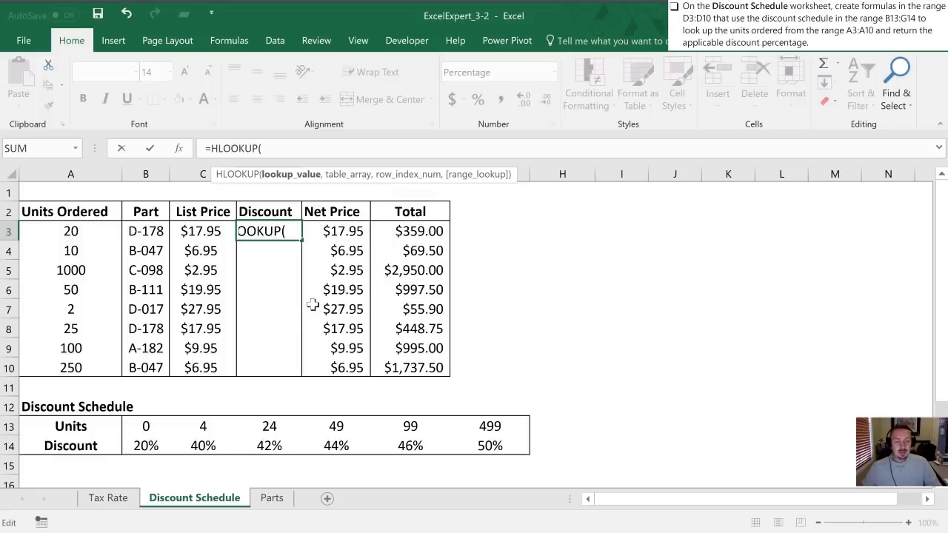
mouse_move(129, 270)
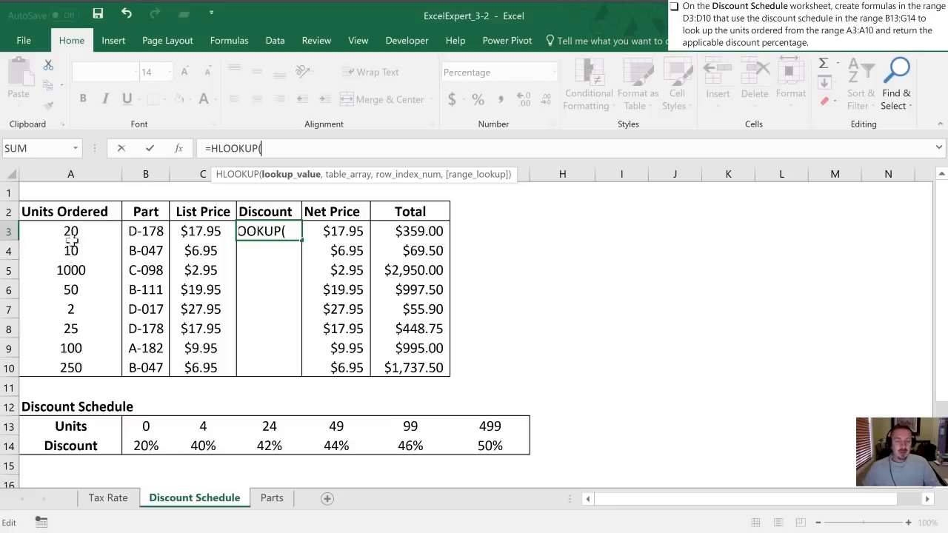
mouse_move(196, 441)
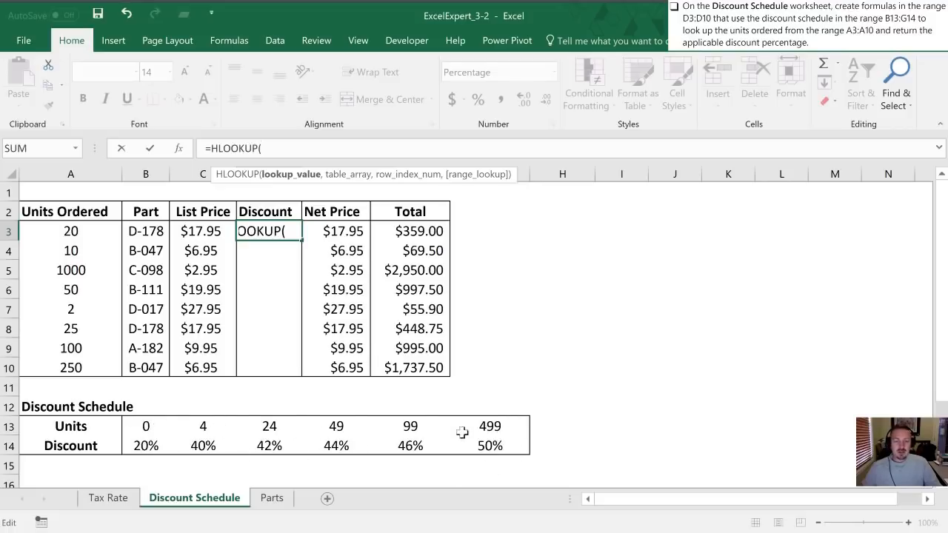
mouse_move(471, 427)
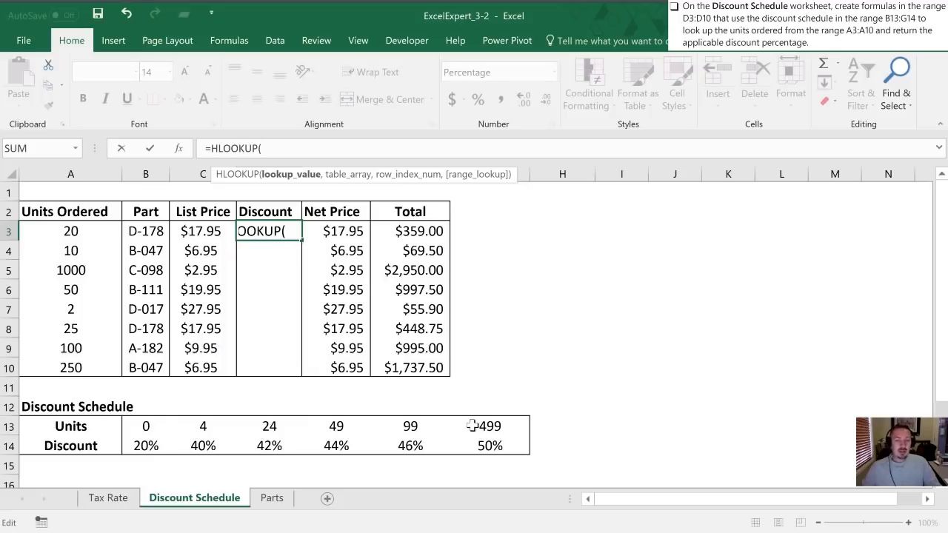
mouse_move(91, 280)
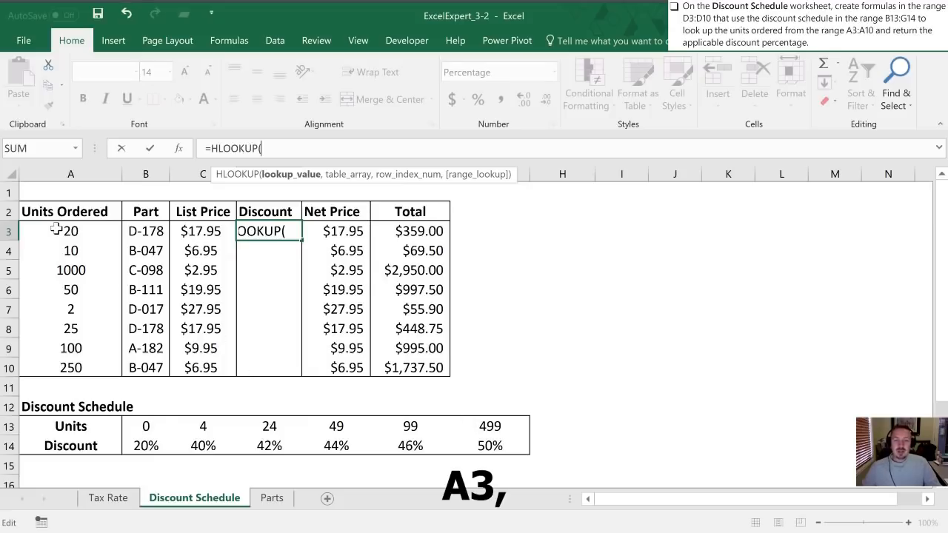
Complete D3 as =HLOOKUP(A3,$B$13:$G$14,2,TRUE) with absolute schedule range, returning 40%.
click(71, 231)
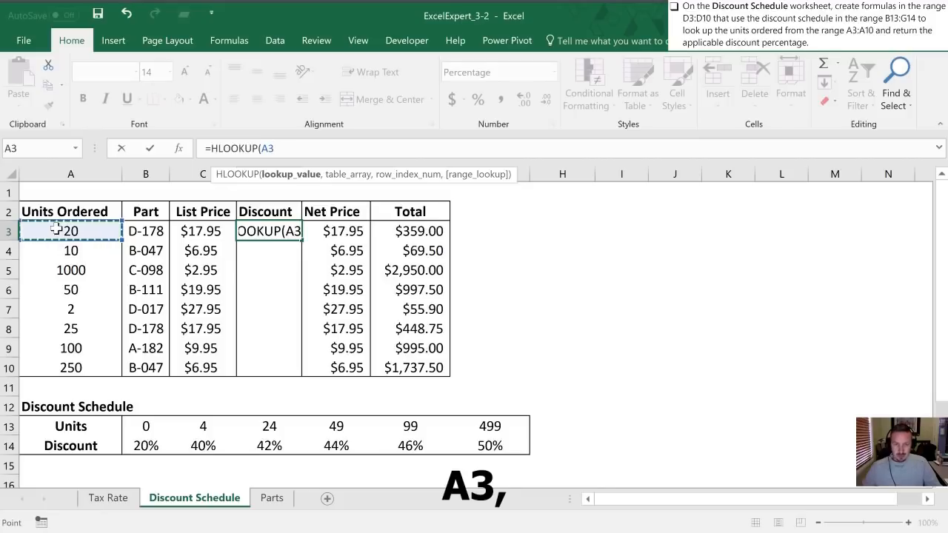
text(,)
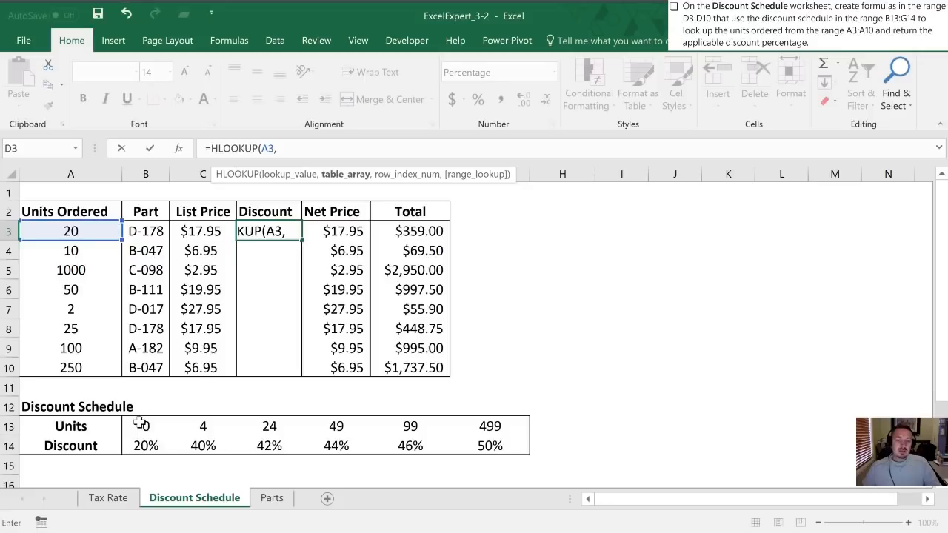
drag(145, 427, 269, 445)
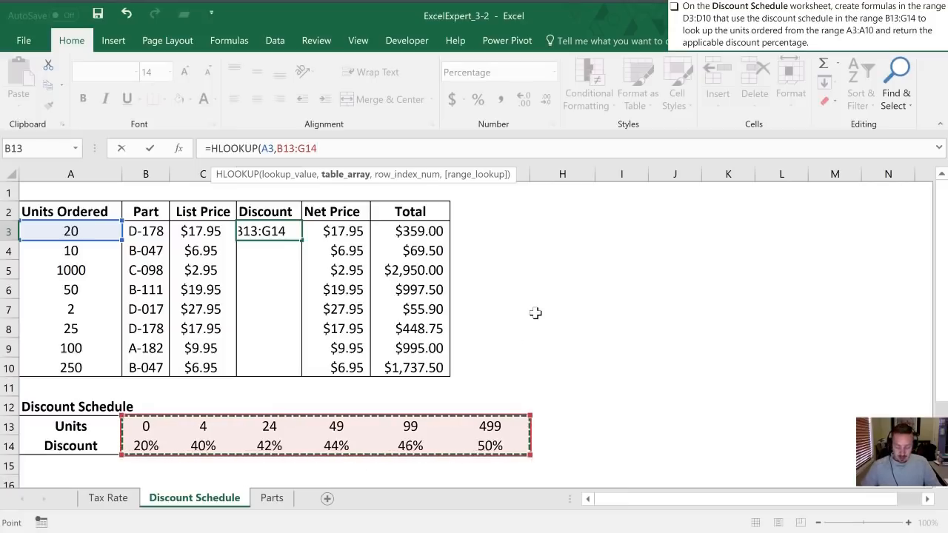
key(f4)
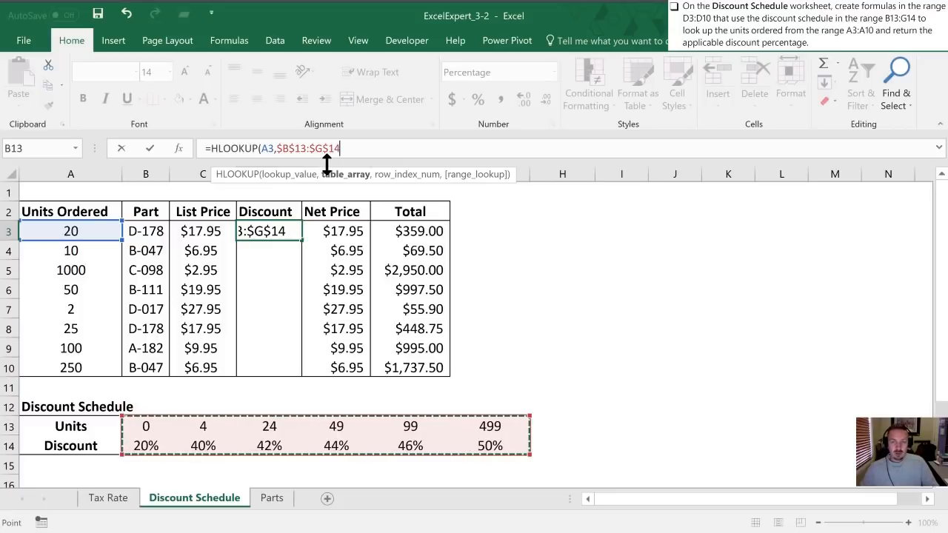
text(,)
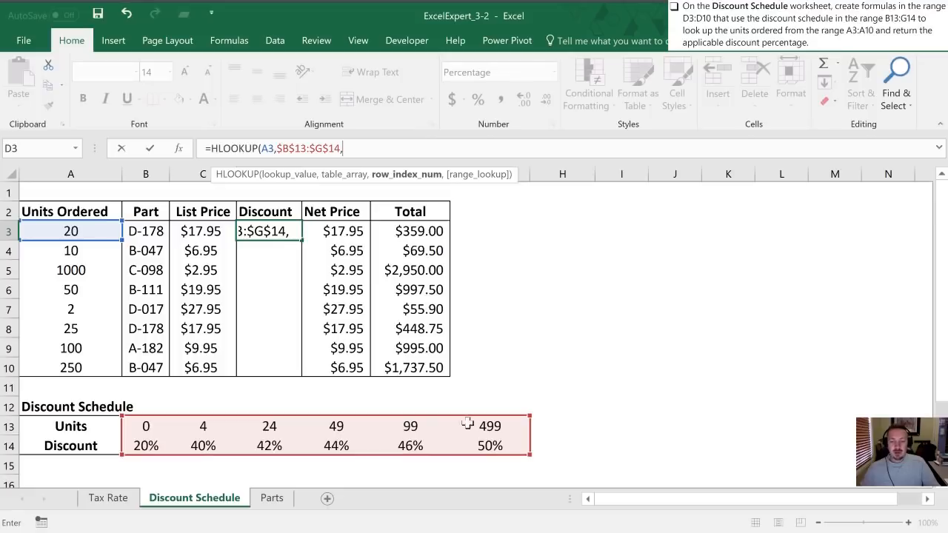
mouse_move(163, 427)
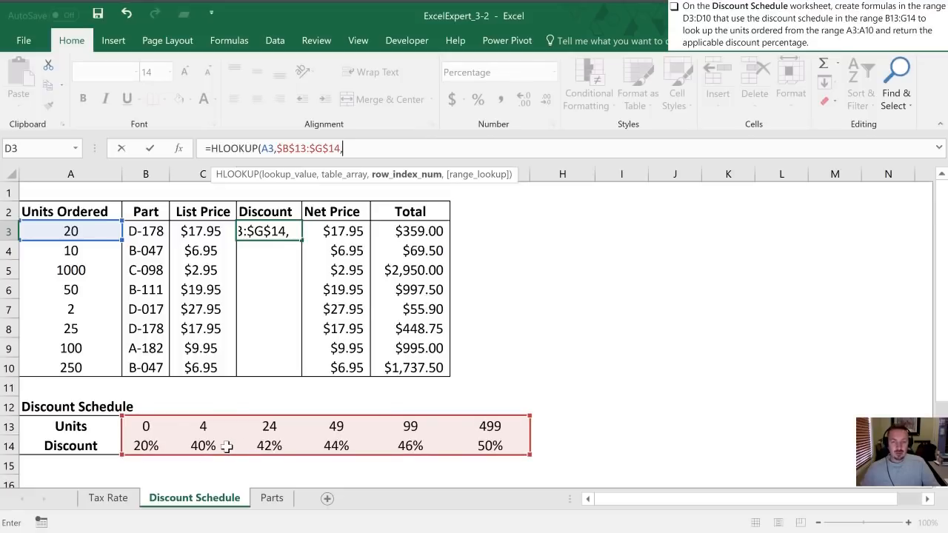
text(2)
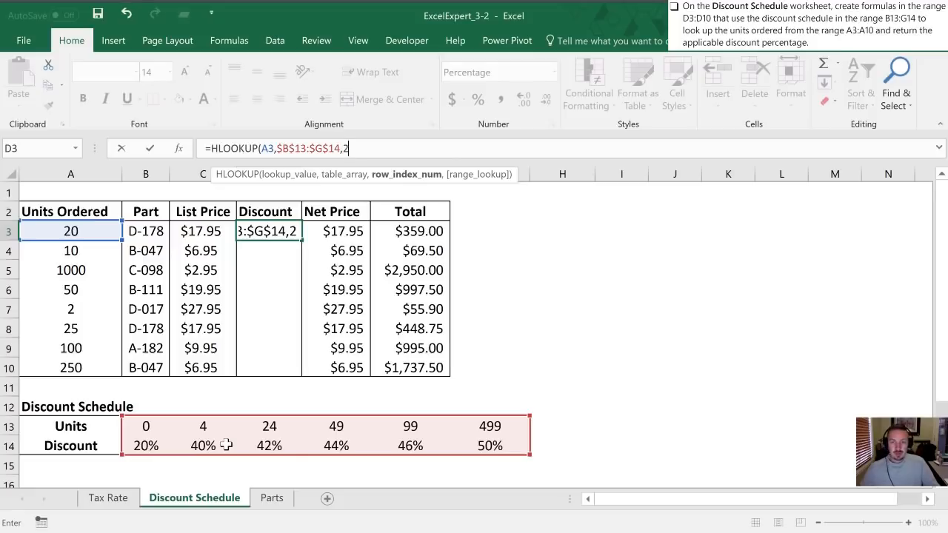
text(,)
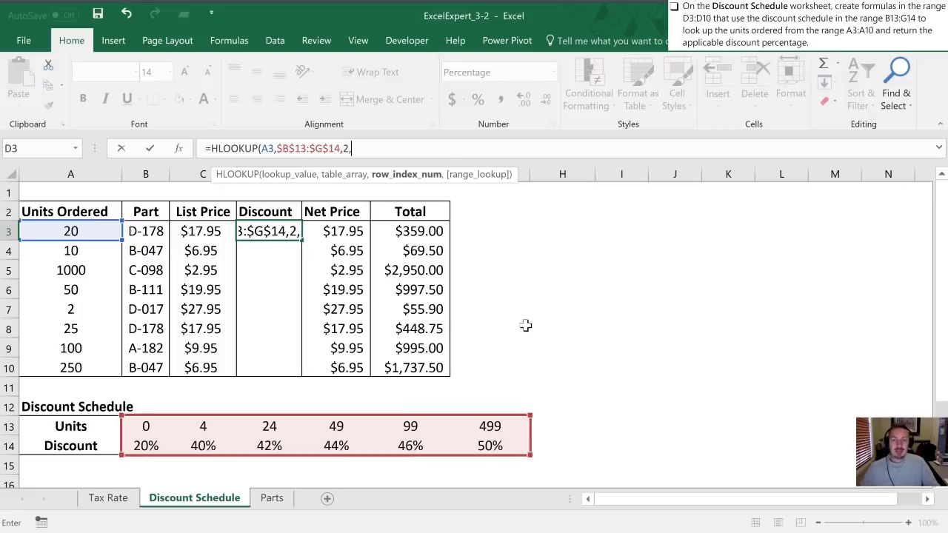
text(TRUE)
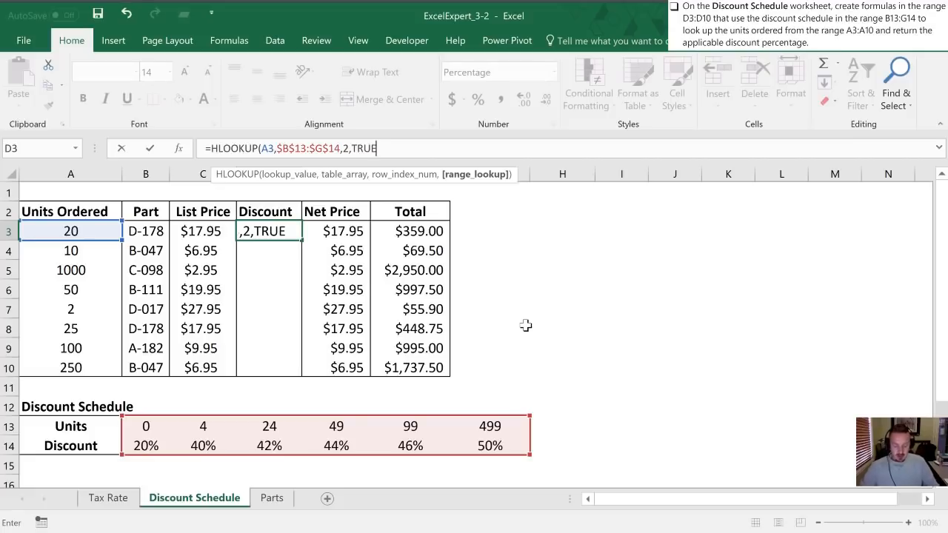
text())
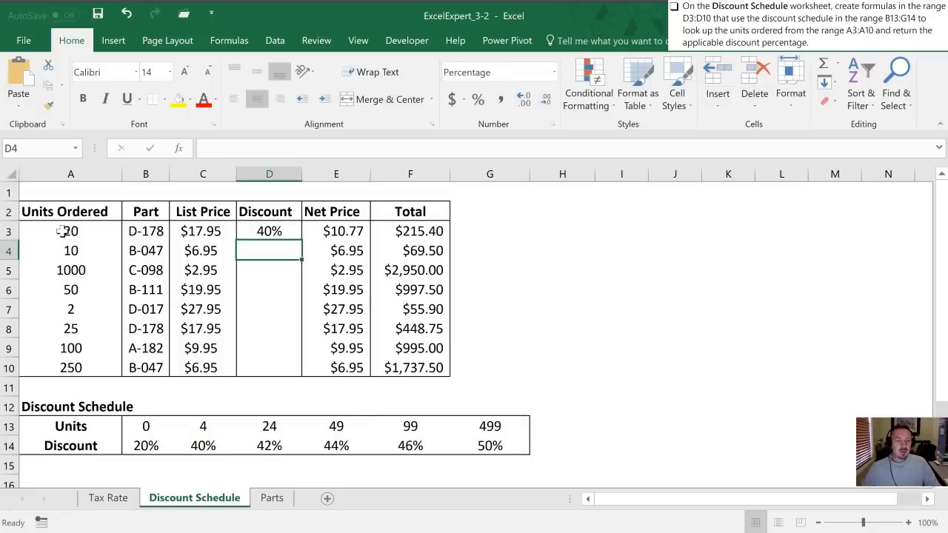
click(71, 231)
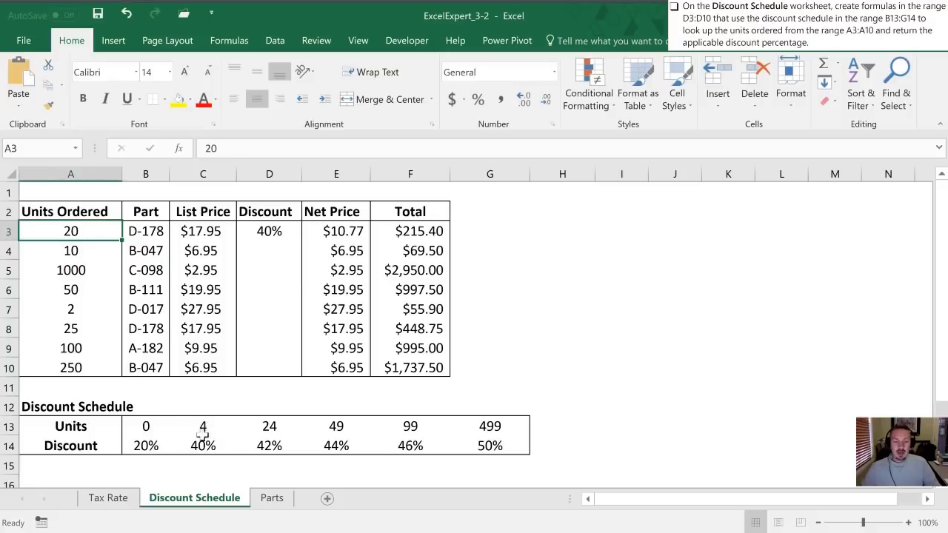
mouse_move(267, 431)
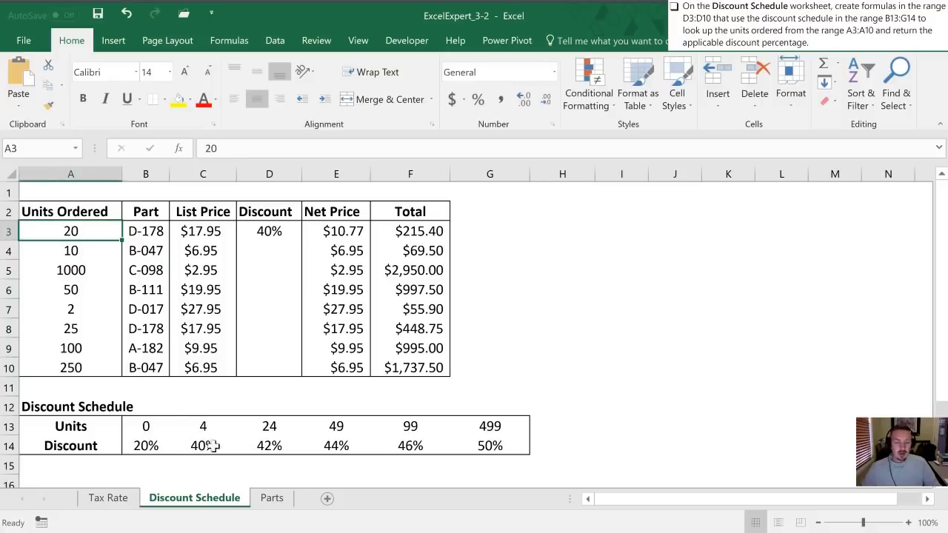
click(203, 444)
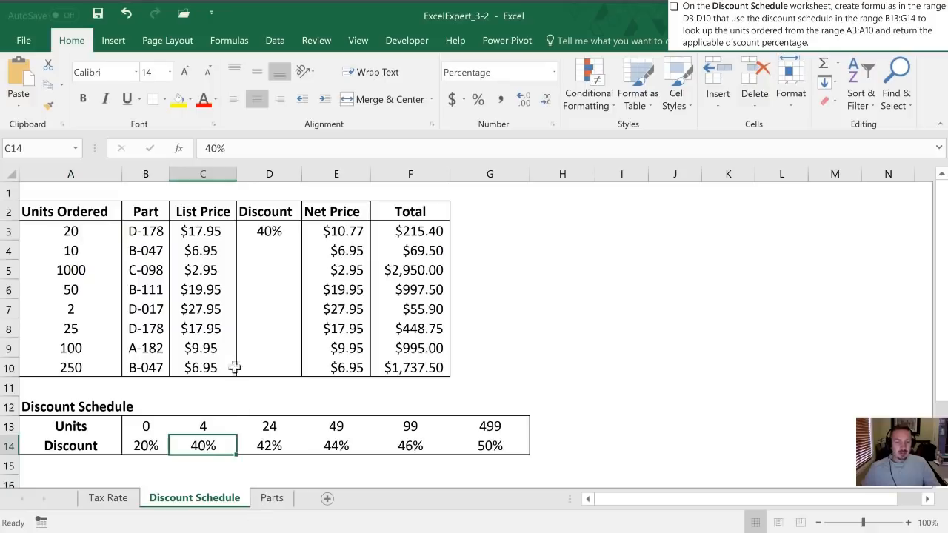
mouse_move(259, 250)
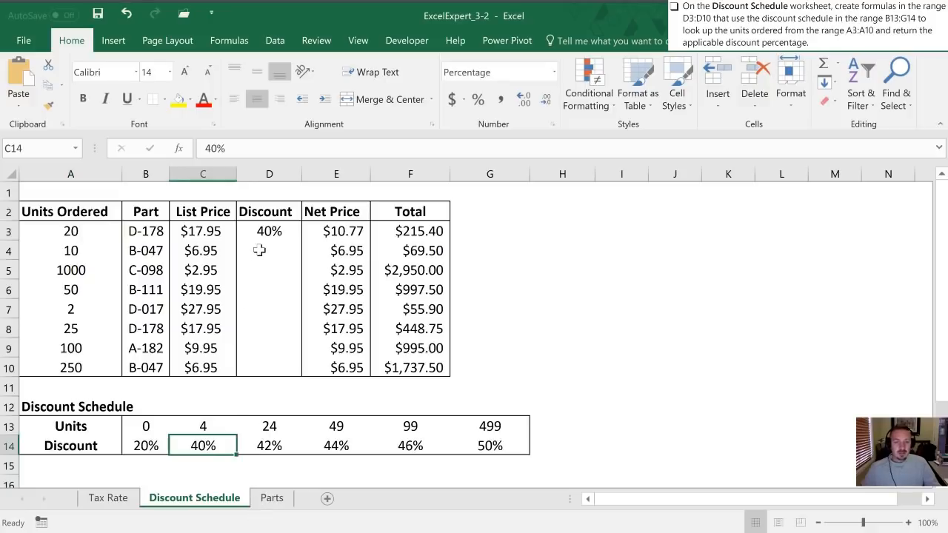
click(270, 231)
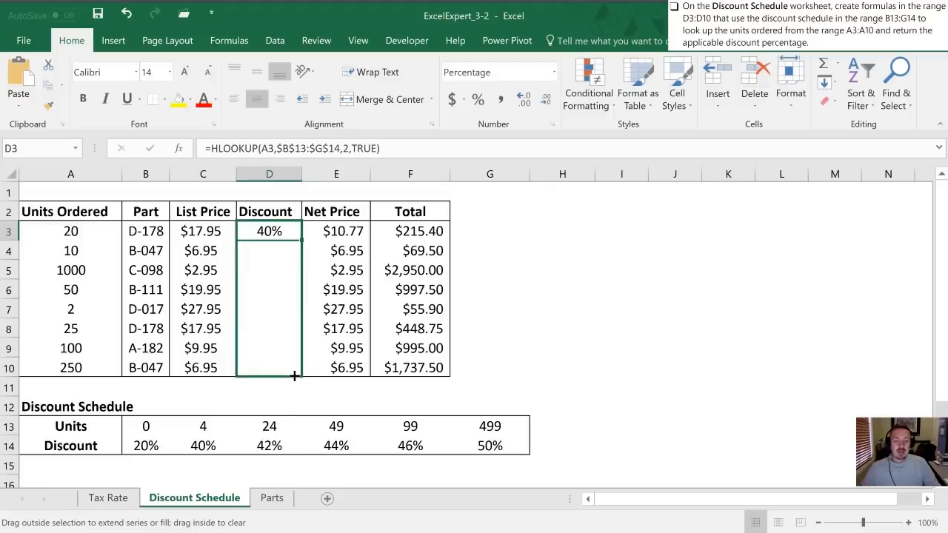
Fill the discount formula down to D10 using Fill Without Formatting.
drag(270, 231, 269, 368)
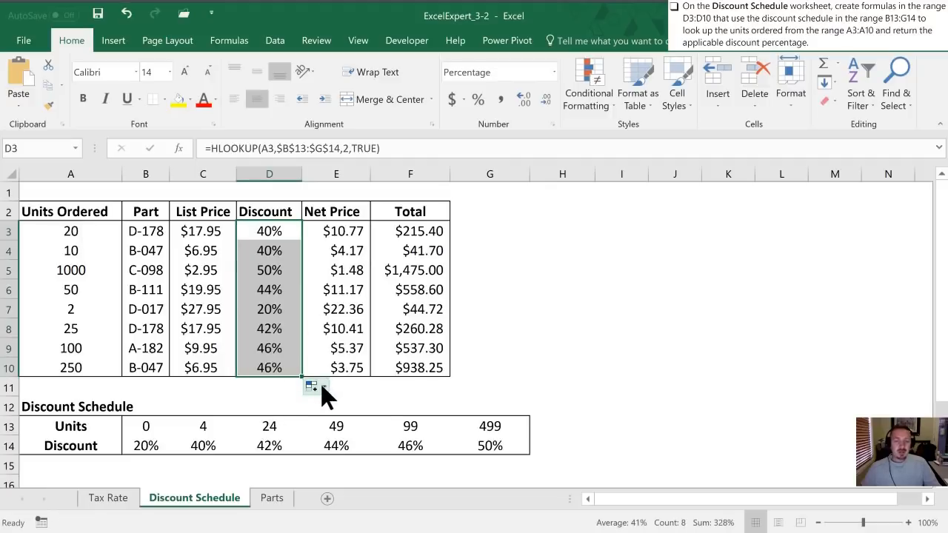
click(311, 385)
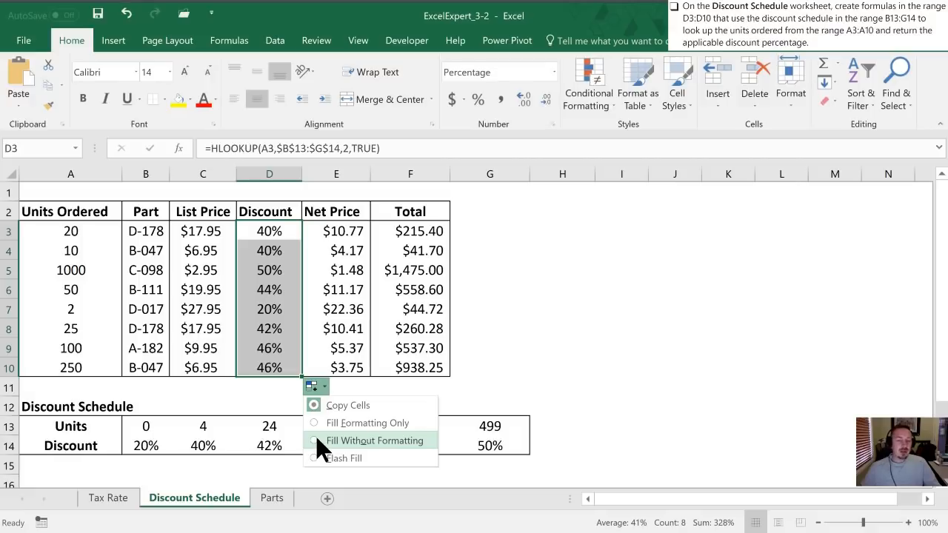
click(374, 440)
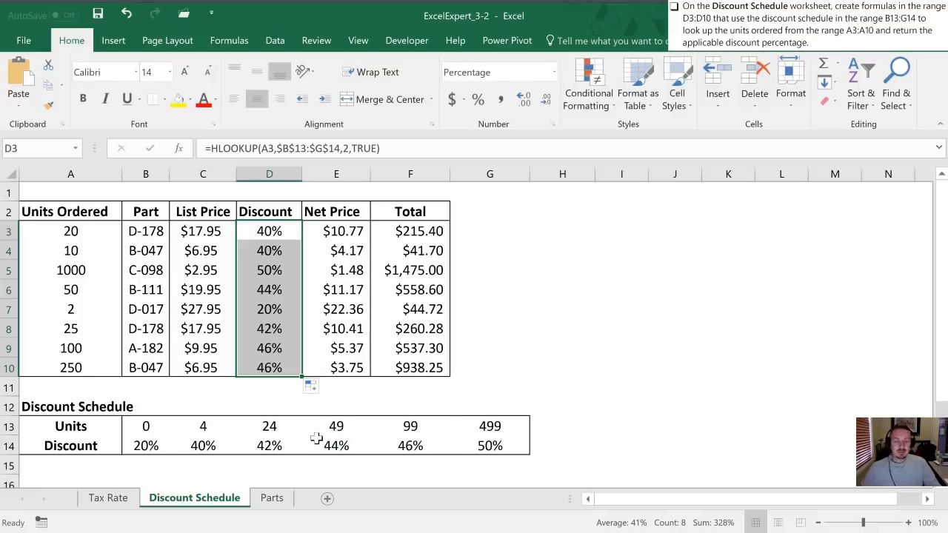
Check the copied formula in D5 against the units ordered in A4 and A5.
click(270, 269)
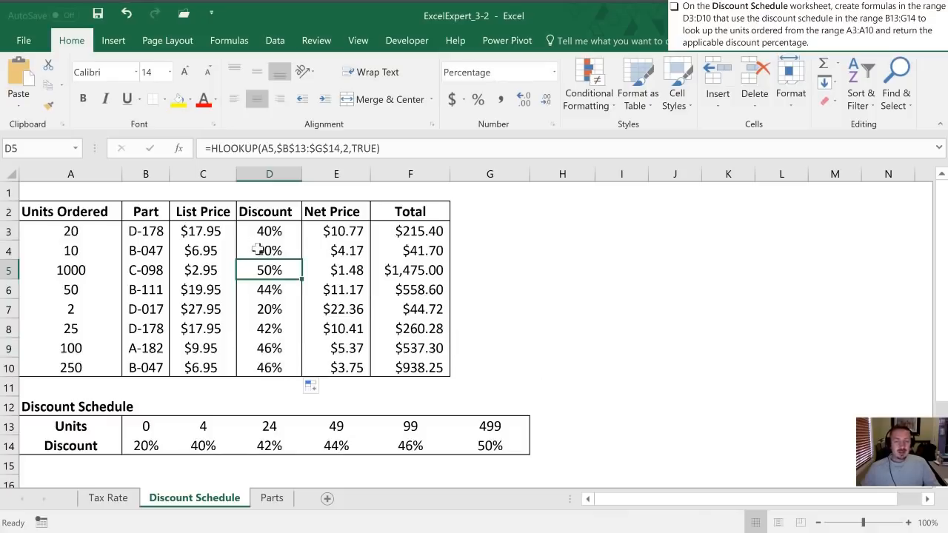
click(72, 250)
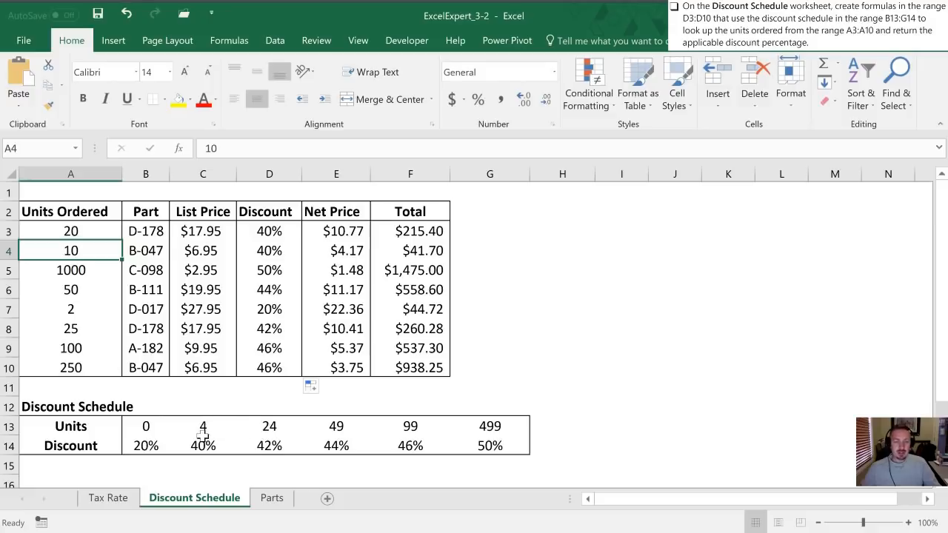
click(71, 269)
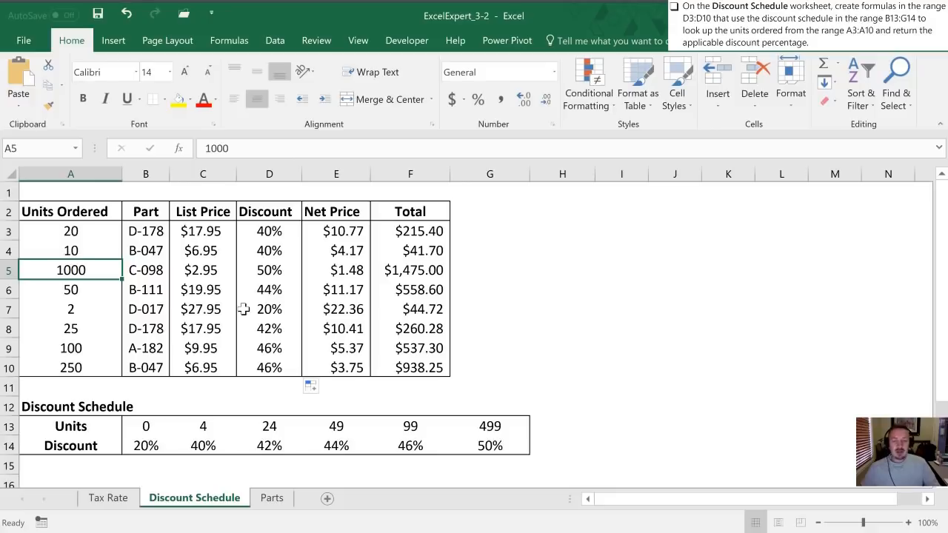
Make D3's schedule range relative (B13:G14) and fill it down to D10, yielding 0% and #N/A.
click(270, 231)
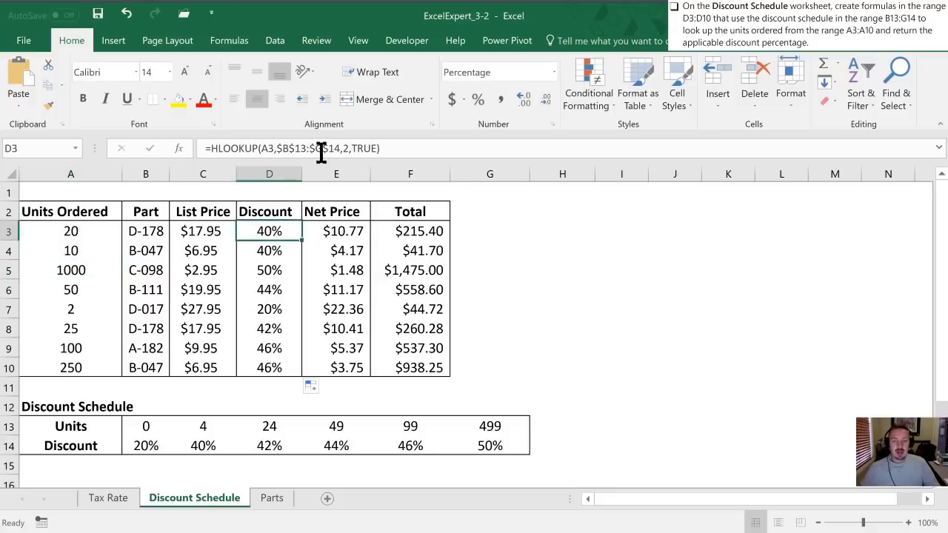
double_click(269, 231)
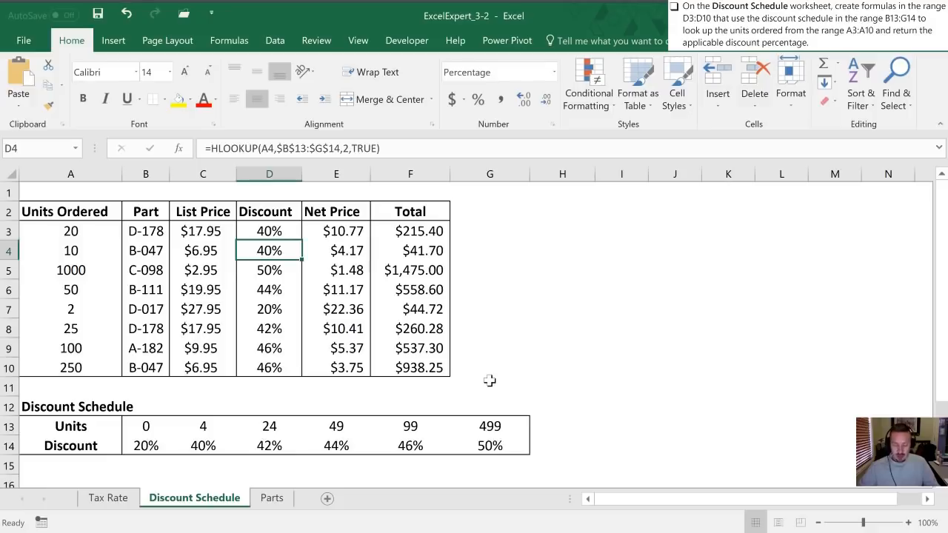
click(270, 231)
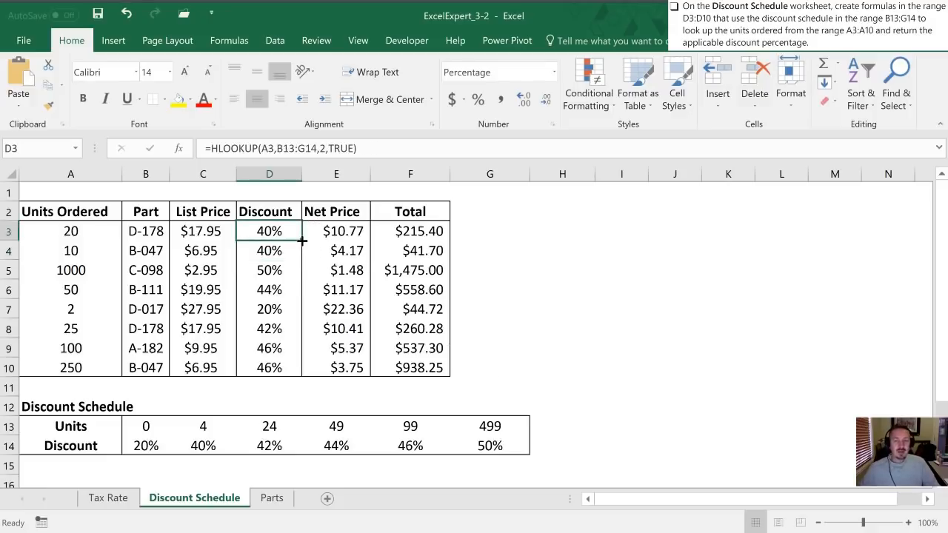
drag(270, 231, 270, 367)
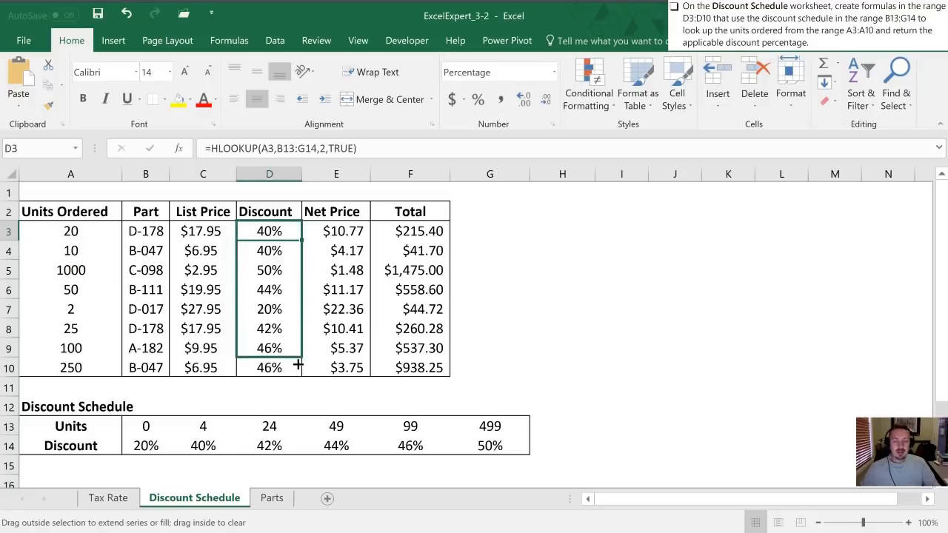
drag(298, 231, 298, 368)
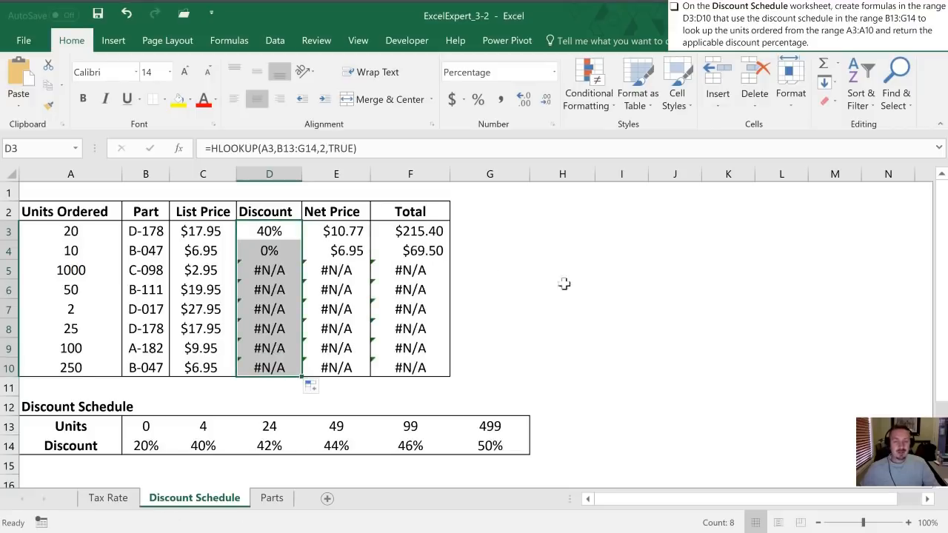